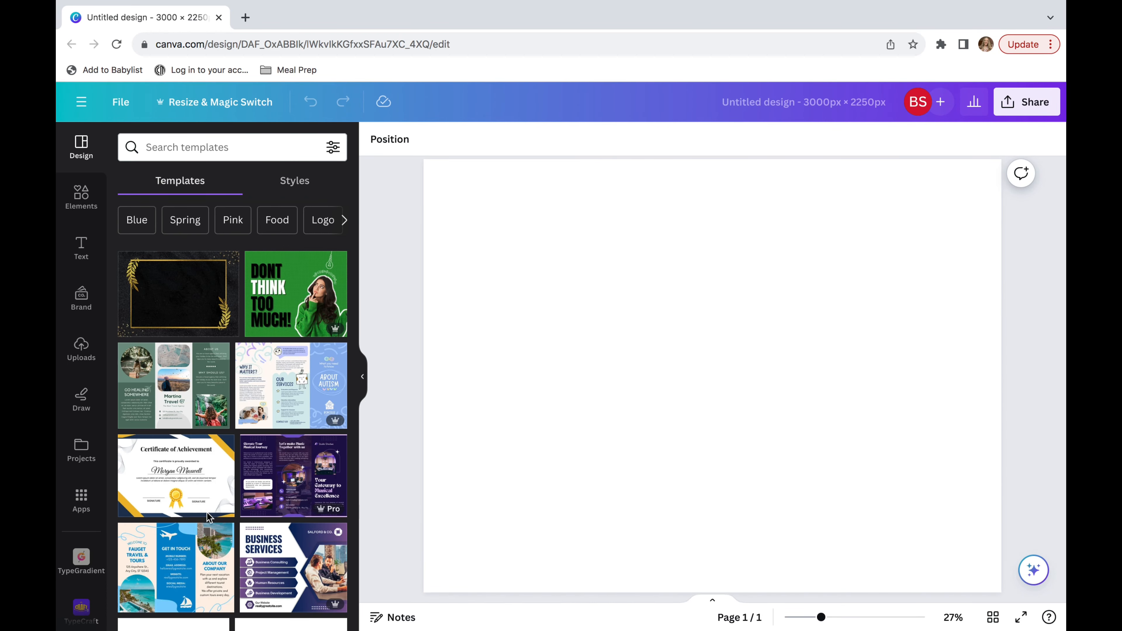
# Step: Search the Apps panel for 'ty' and pick TypeGradient from the suggestions
pyautogui.click(81, 501)
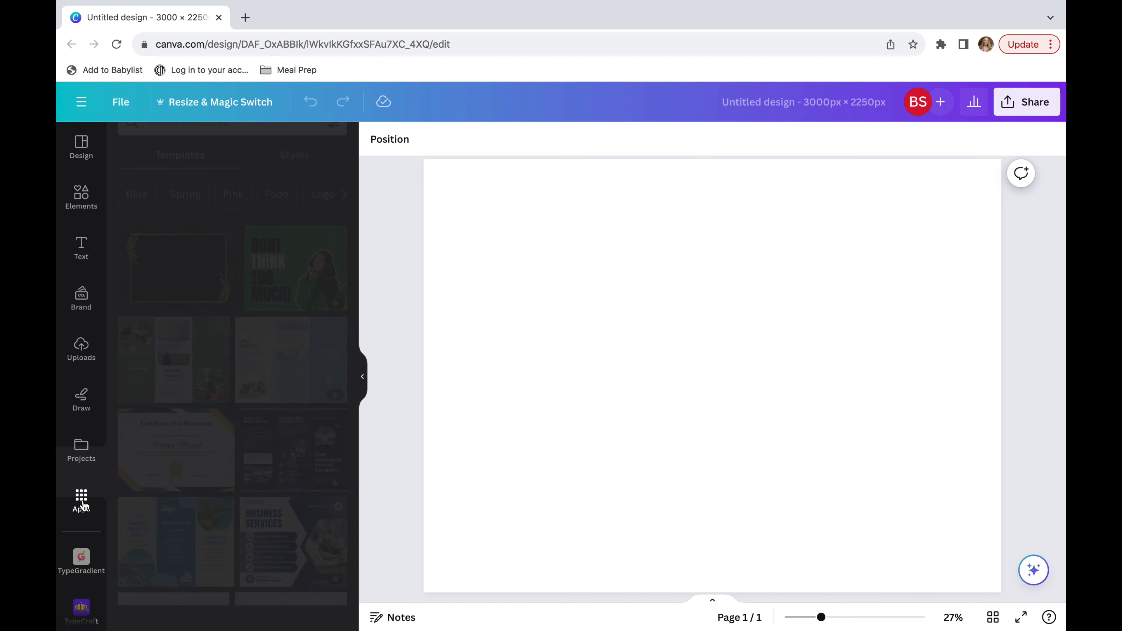
pyautogui.click(81, 501)
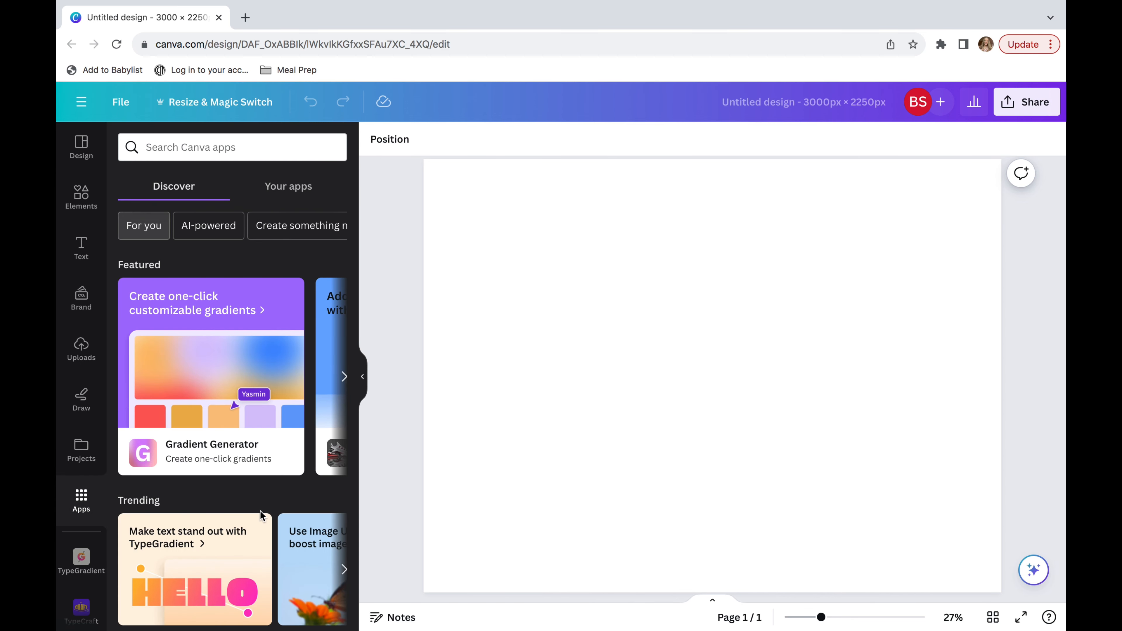
pyautogui.scroll(-3)
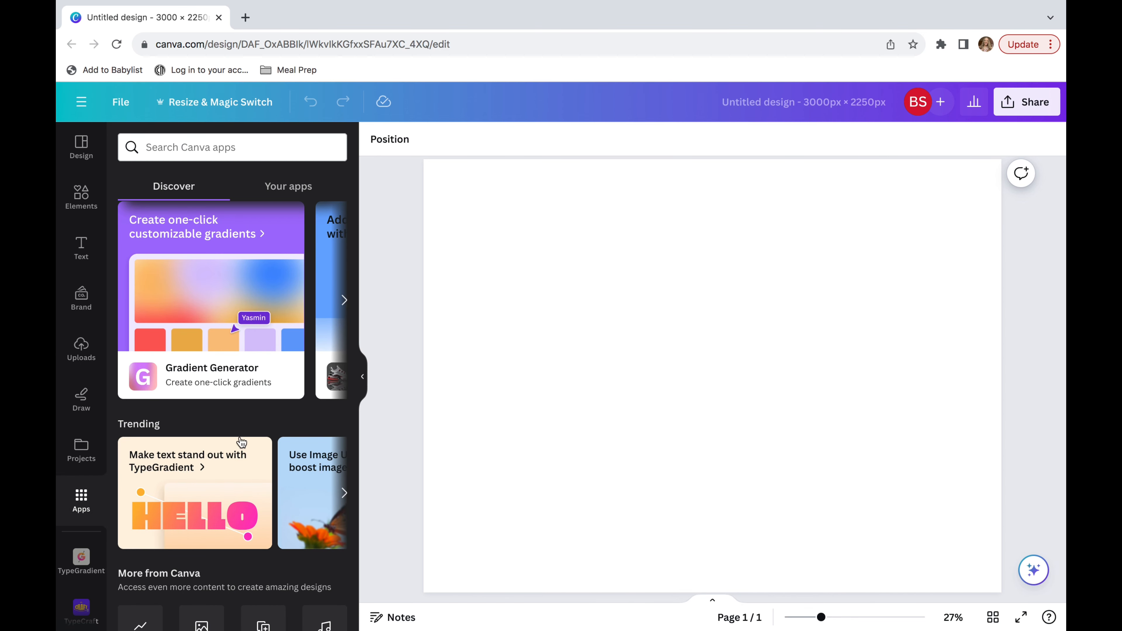
pyautogui.moveTo(160, 457)
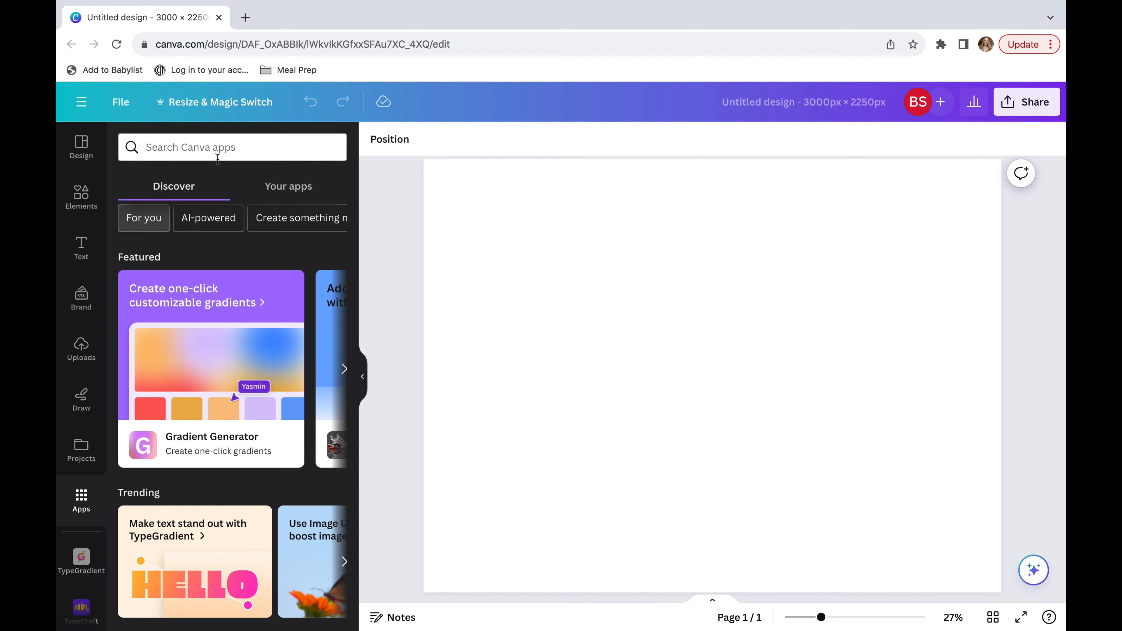
pyautogui.write('type')
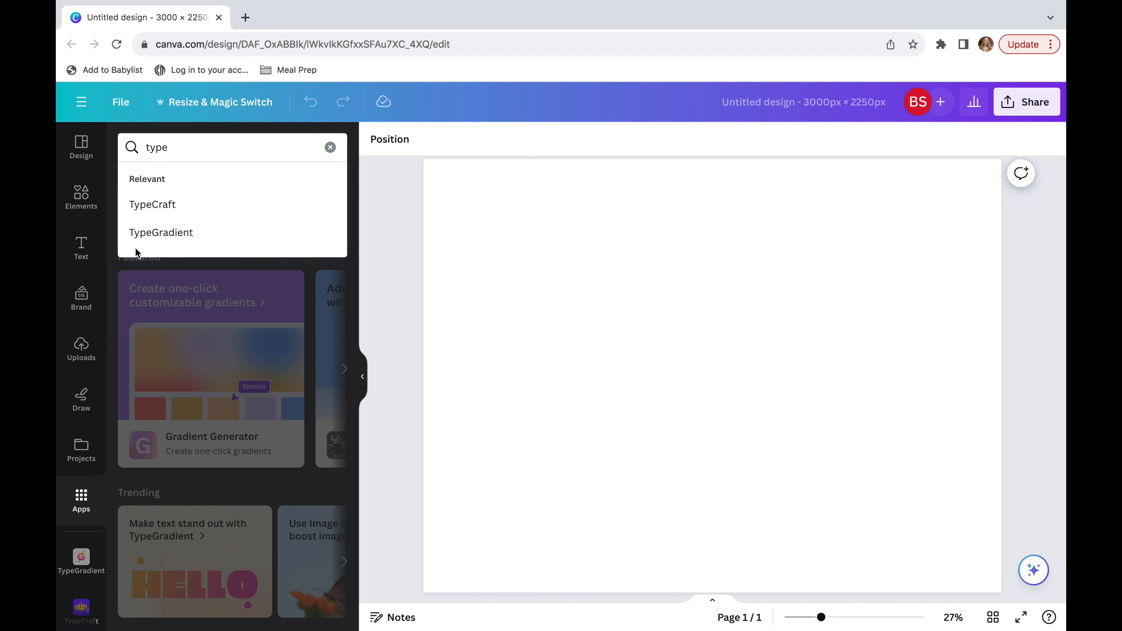
pyautogui.click(161, 232)
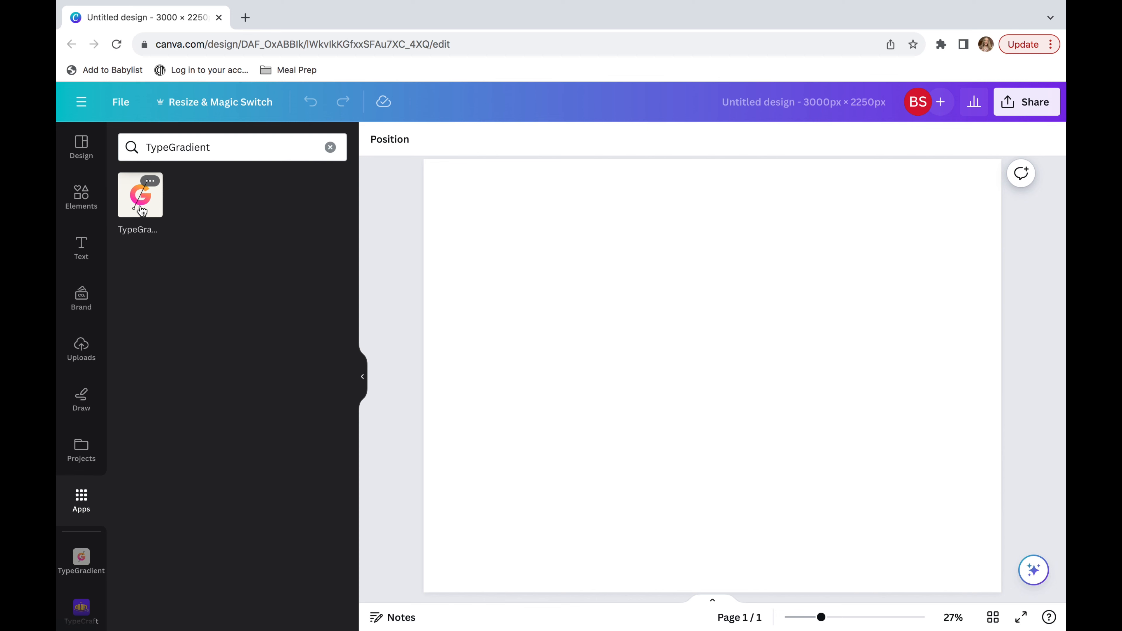
# Step: Replace TypeGradient's sample text with 'TODAY IS A GREAT DAY' and centre-align it
pyautogui.click(140, 195)
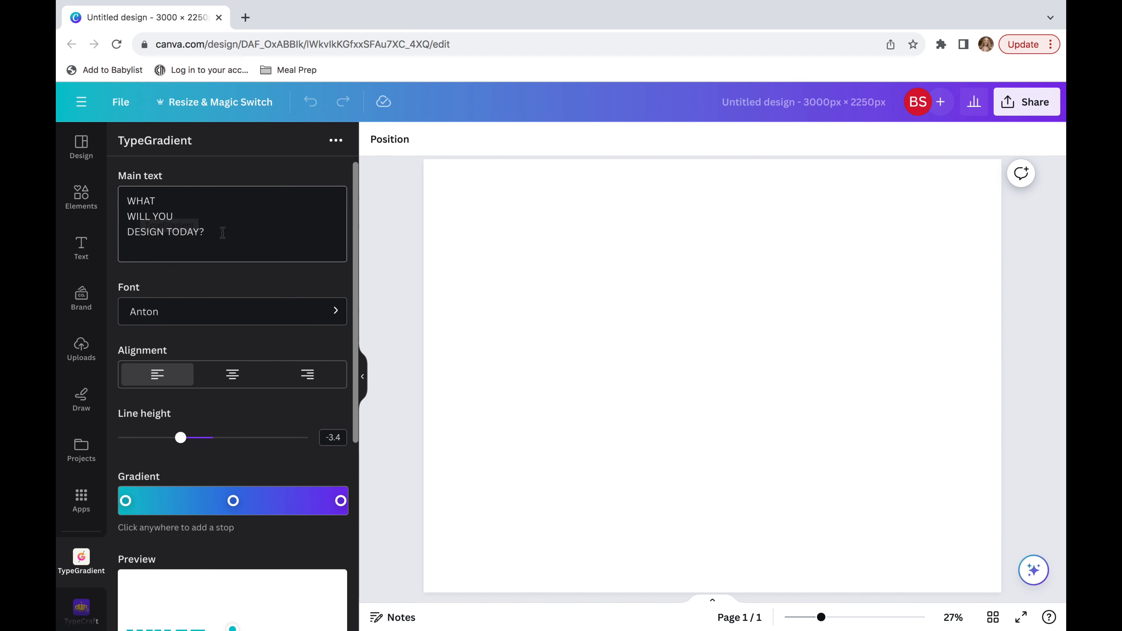
pyautogui.tripleClick(165, 216)
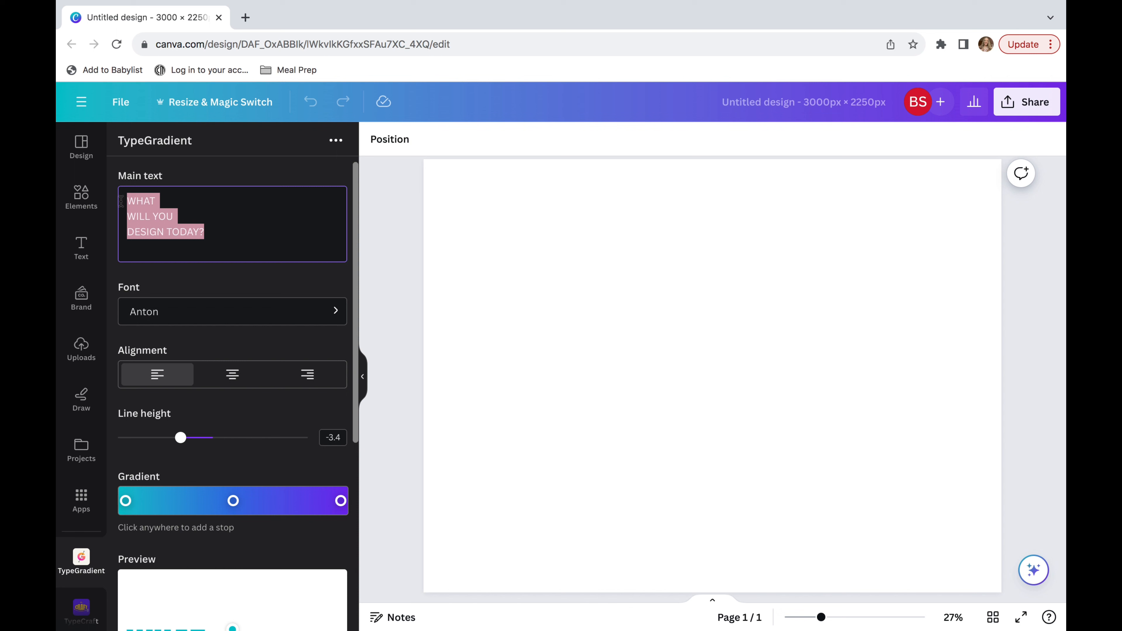
pyautogui.write('TODAY IS')
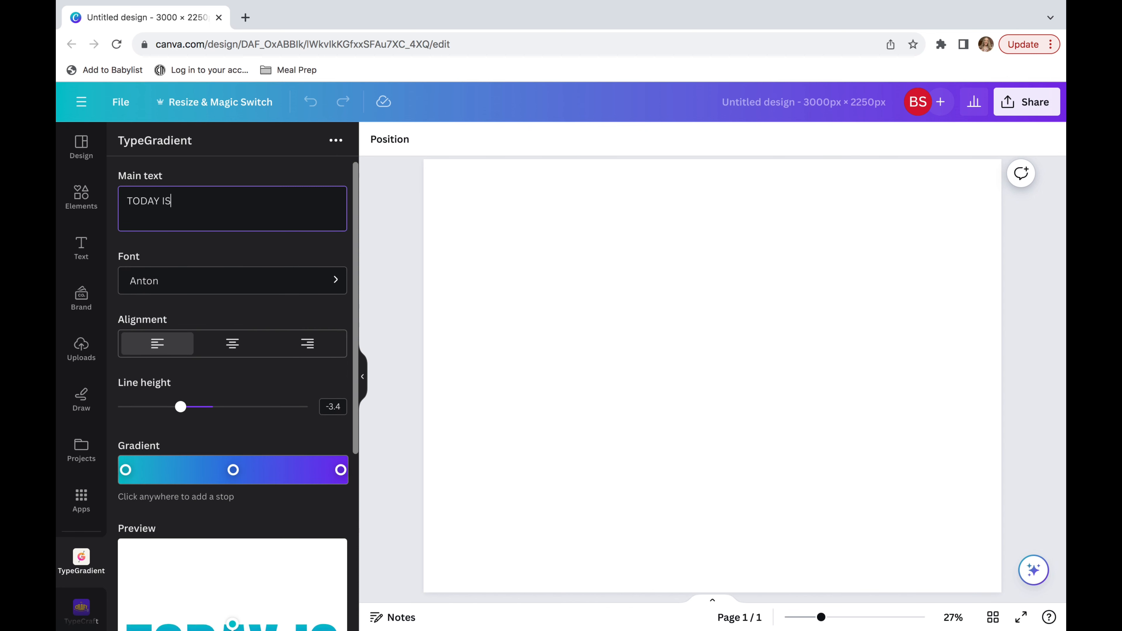
pyautogui.write('A.')
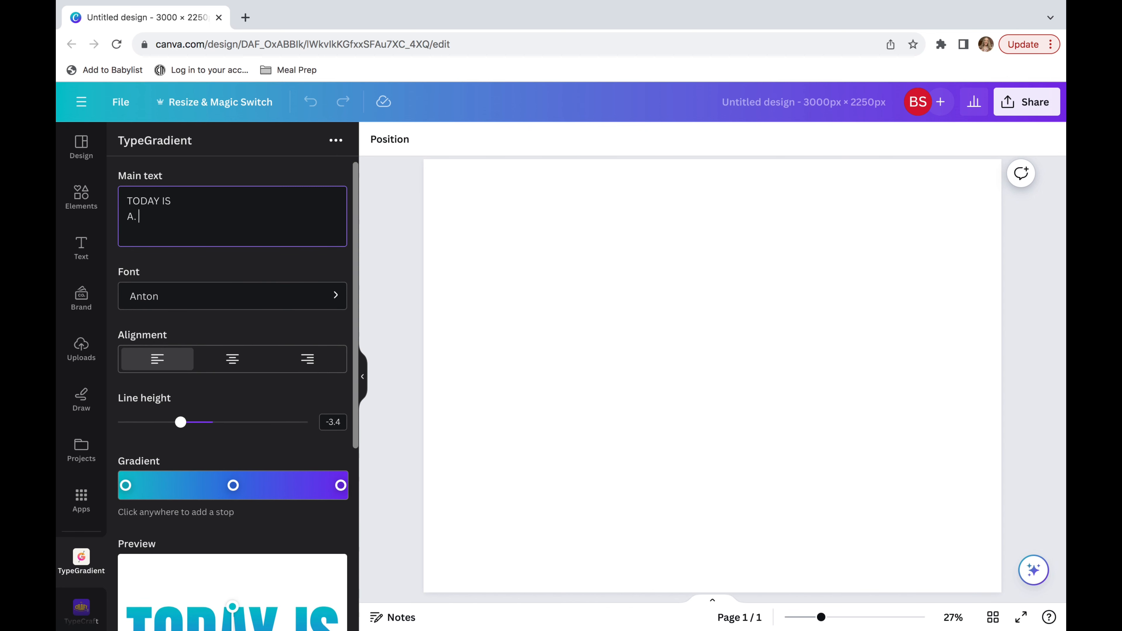
pyautogui.write('GREAT')
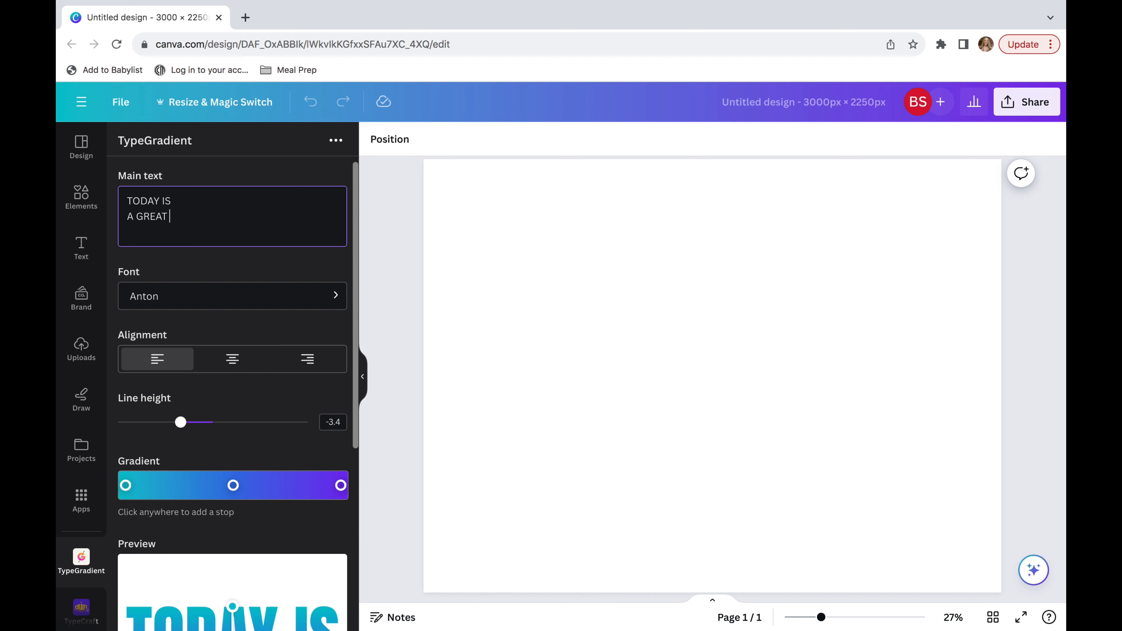
pyautogui.write('DAY')
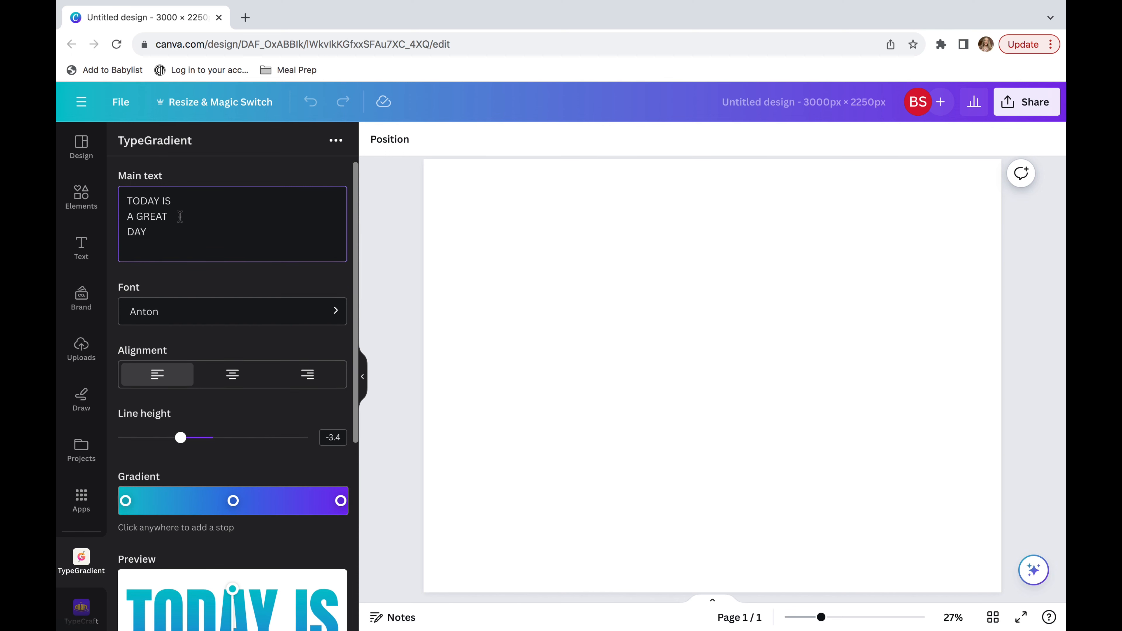
pyautogui.moveTo(228, 177)
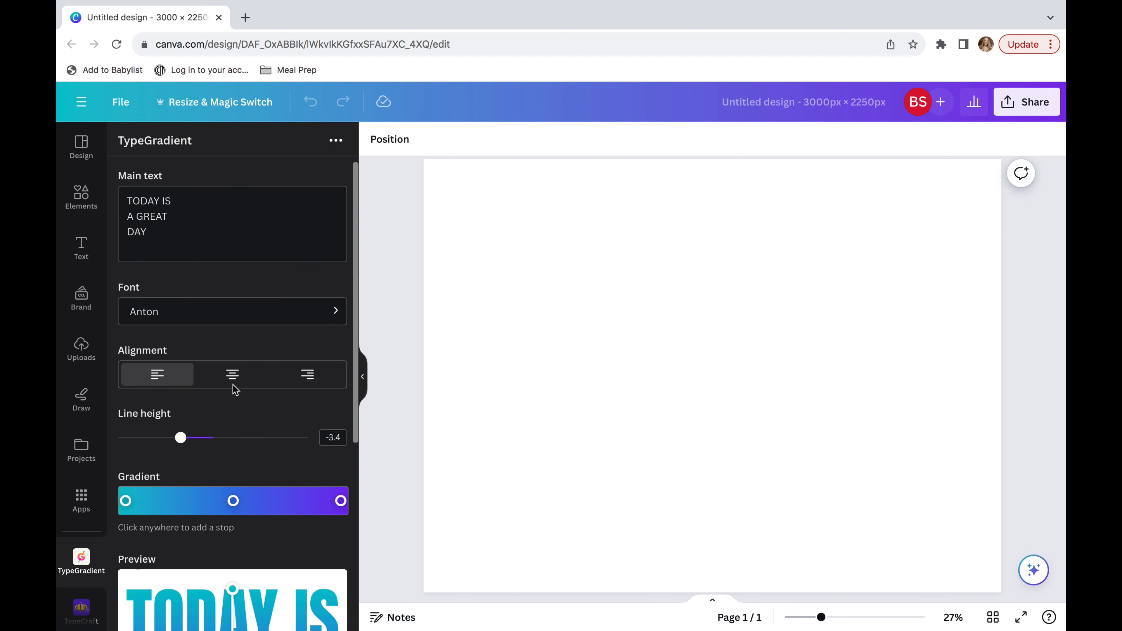
pyautogui.click(232, 374)
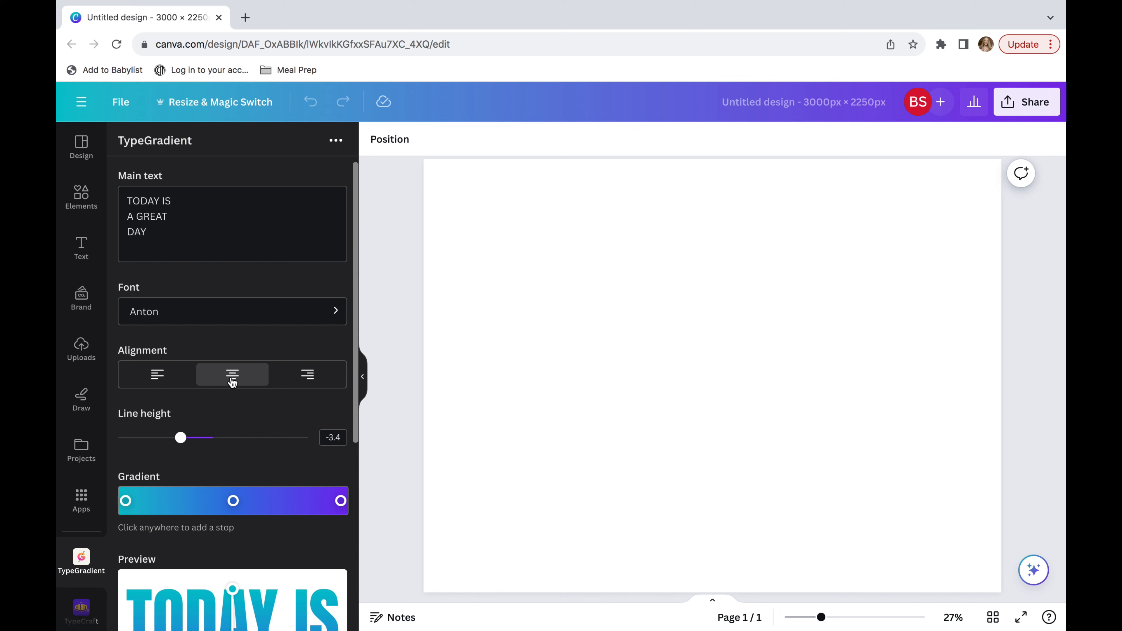
pyautogui.moveTo(238, 357)
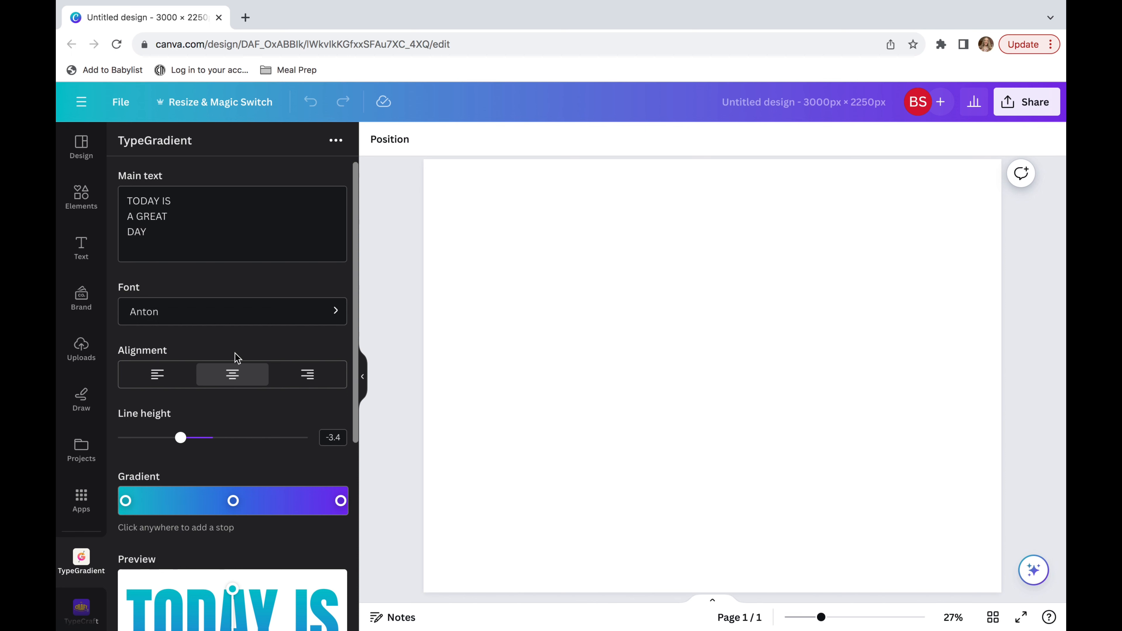
pyautogui.moveTo(246, 312)
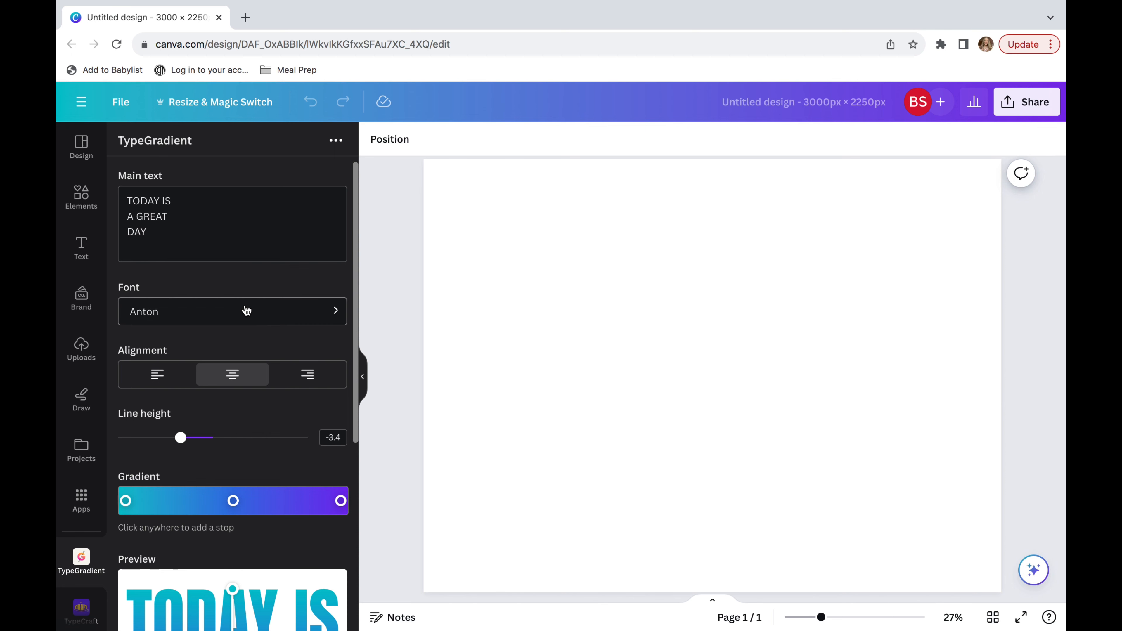
# Step: Choose Ambery Garden from the Fonts list for the gradient text
pyautogui.click(232, 312)
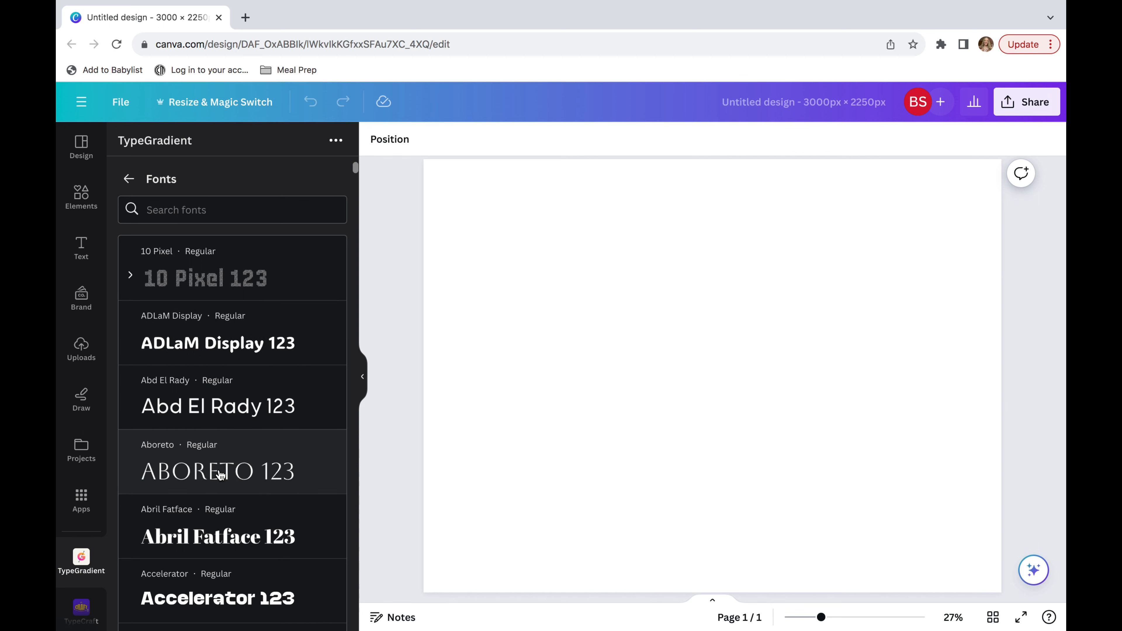
pyautogui.scroll(-3)
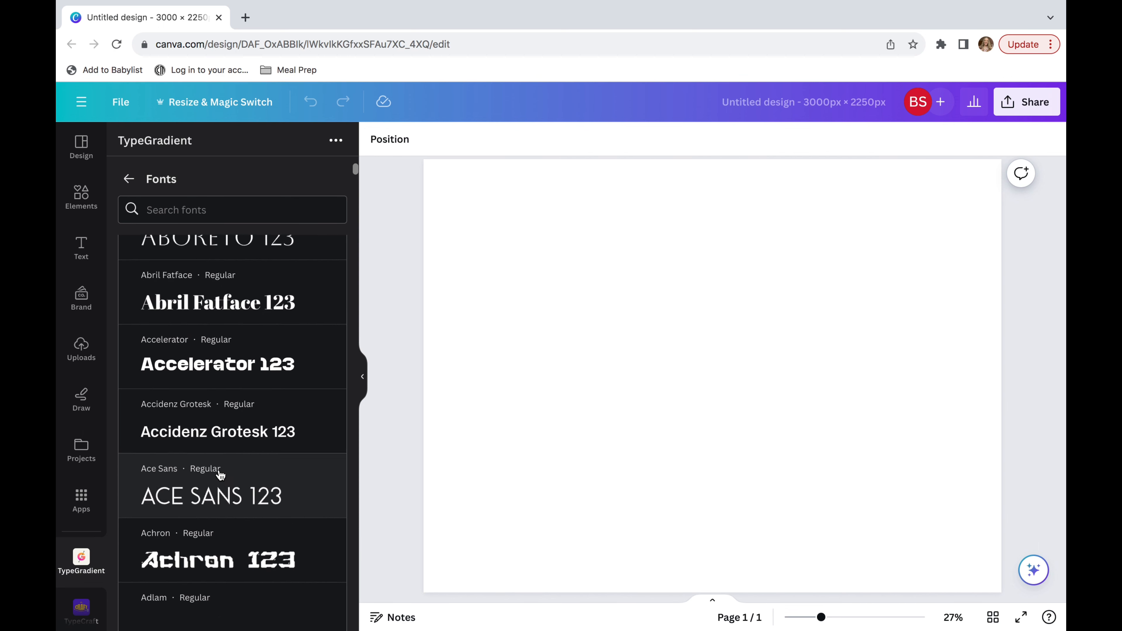
pyautogui.scroll(-3)
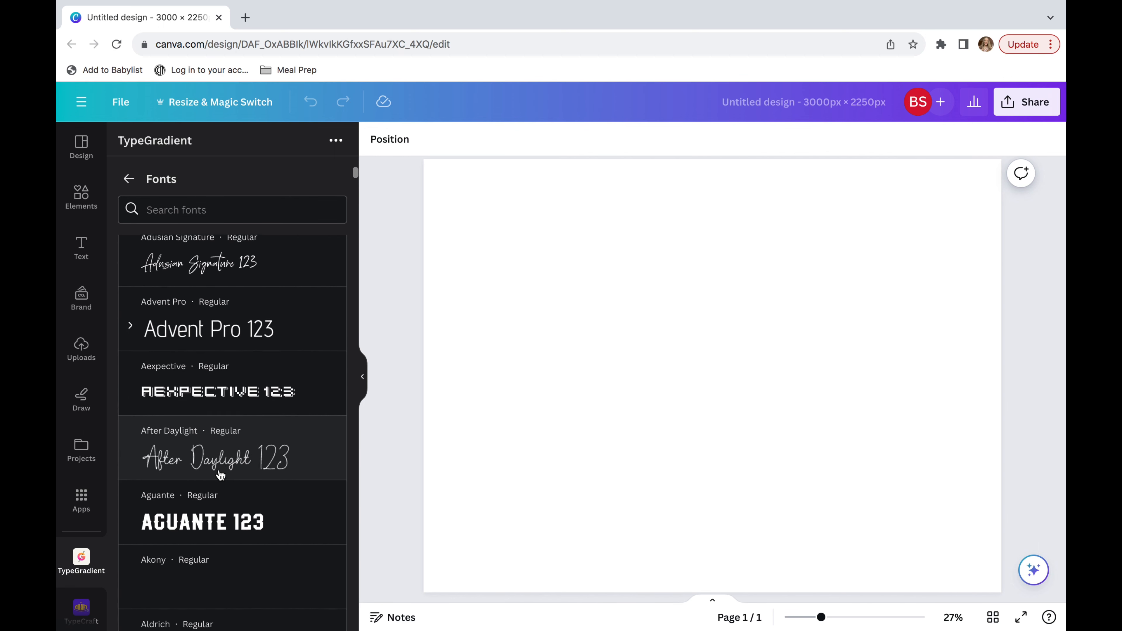
pyautogui.scroll(-3)
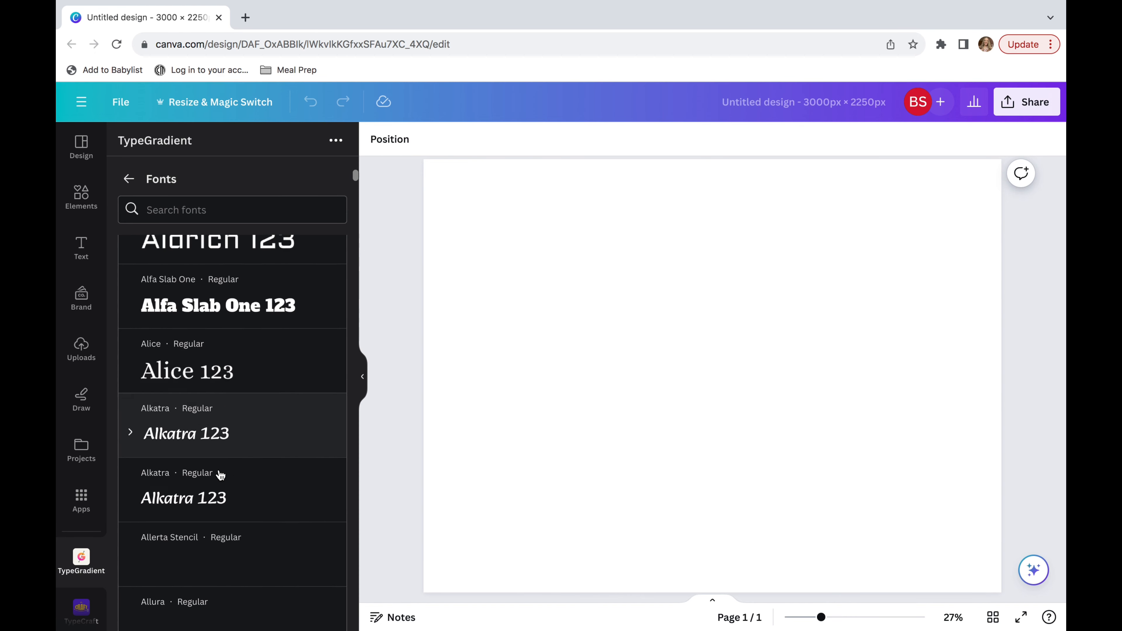
pyautogui.scroll(-3)
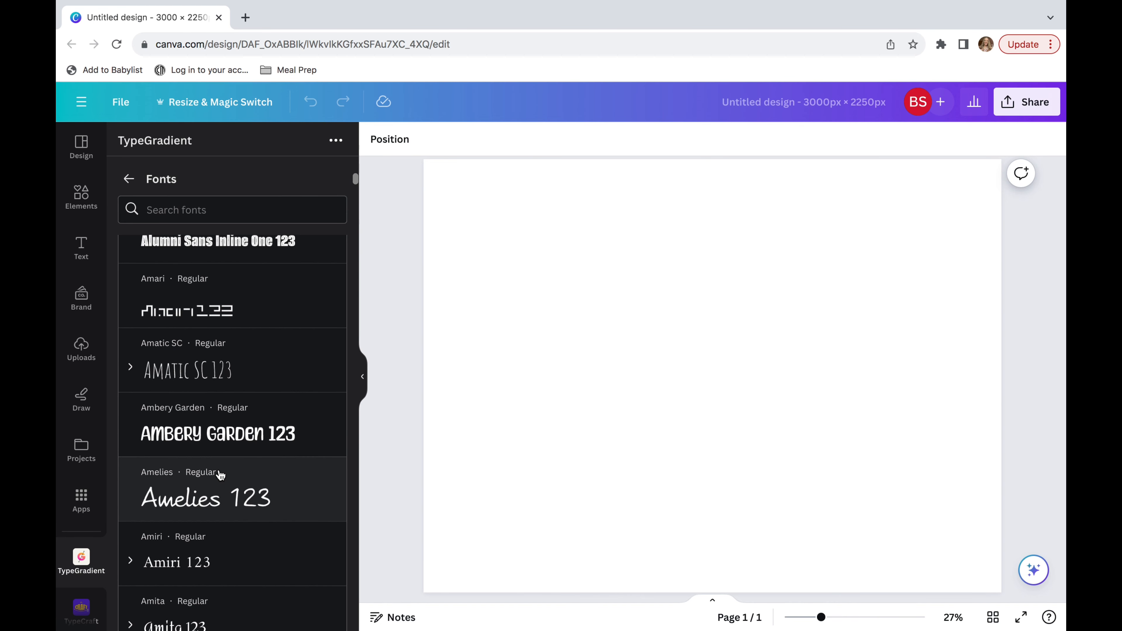
pyautogui.moveTo(222, 429)
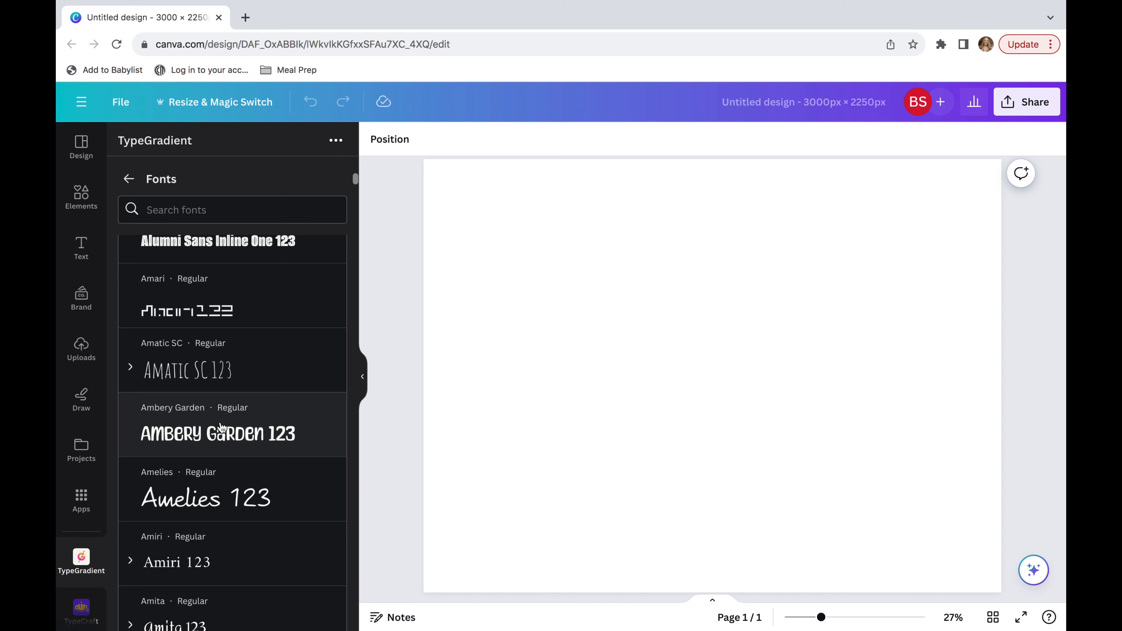
pyautogui.click(218, 433)
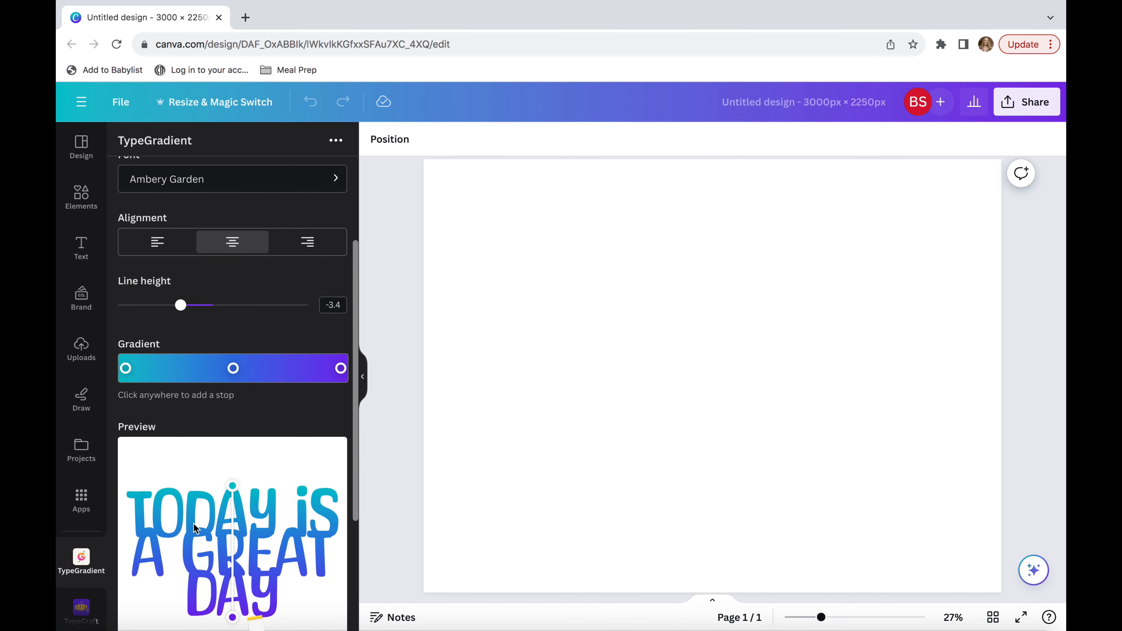
pyautogui.moveTo(199, 530)
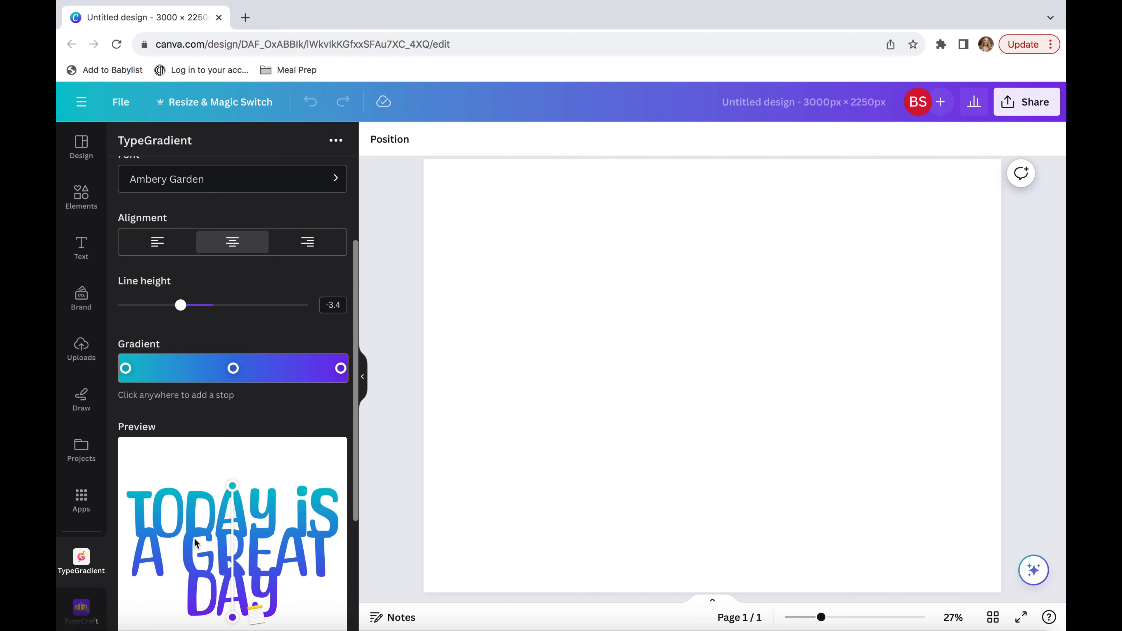
# Step: Move the Line height slider from -1.4 to -1.1 so the three lines separate
pyautogui.moveTo(181, 304); pyautogui.dragTo(171, 304)
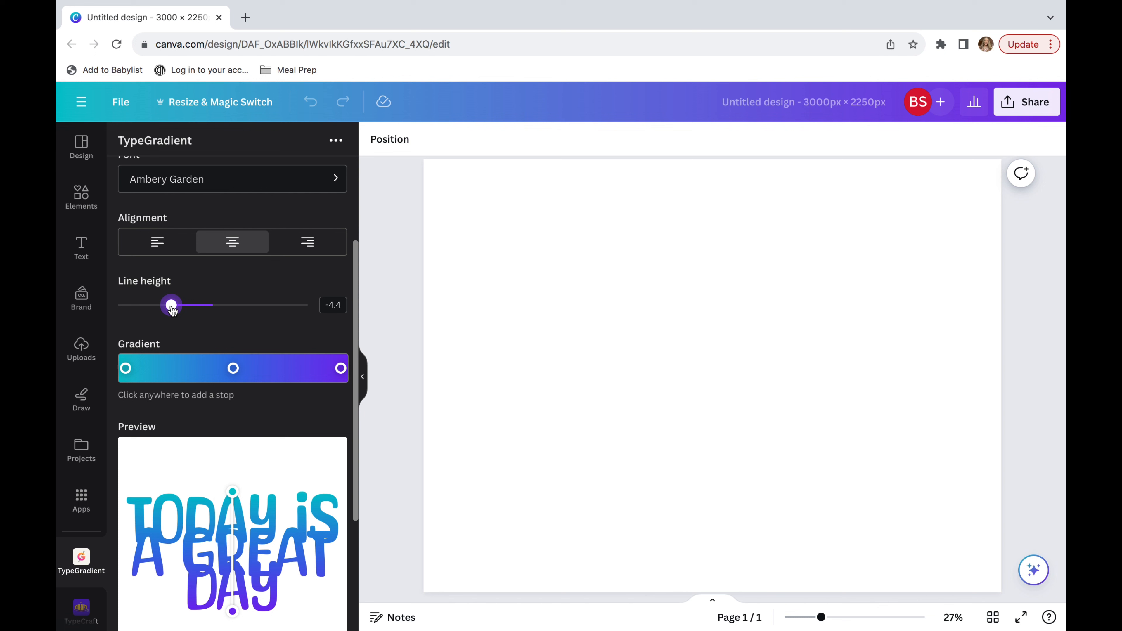
pyautogui.moveTo(171, 305); pyautogui.dragTo(200, 305)
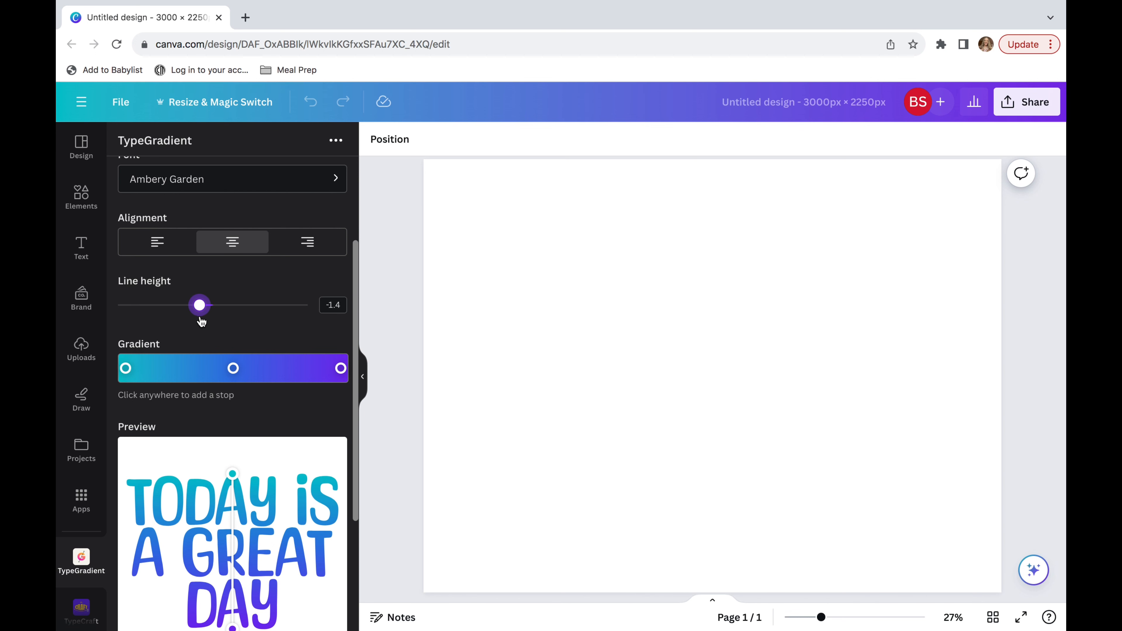
pyautogui.moveTo(198, 305); pyautogui.dragTo(201, 305)
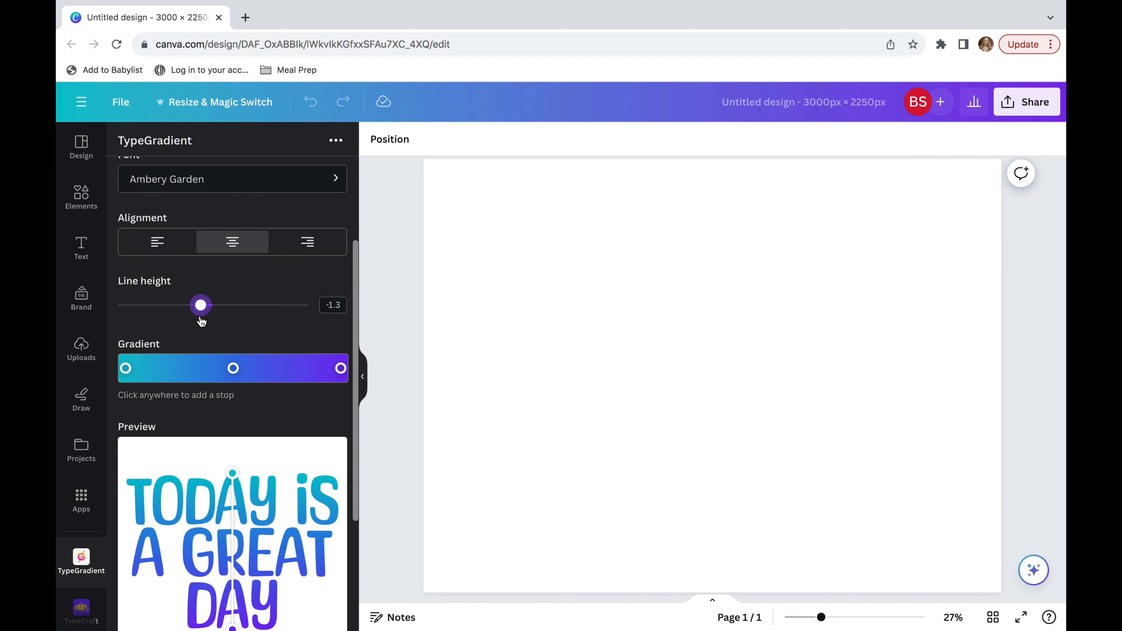
pyautogui.moveTo(200, 306); pyautogui.dragTo(203, 305)
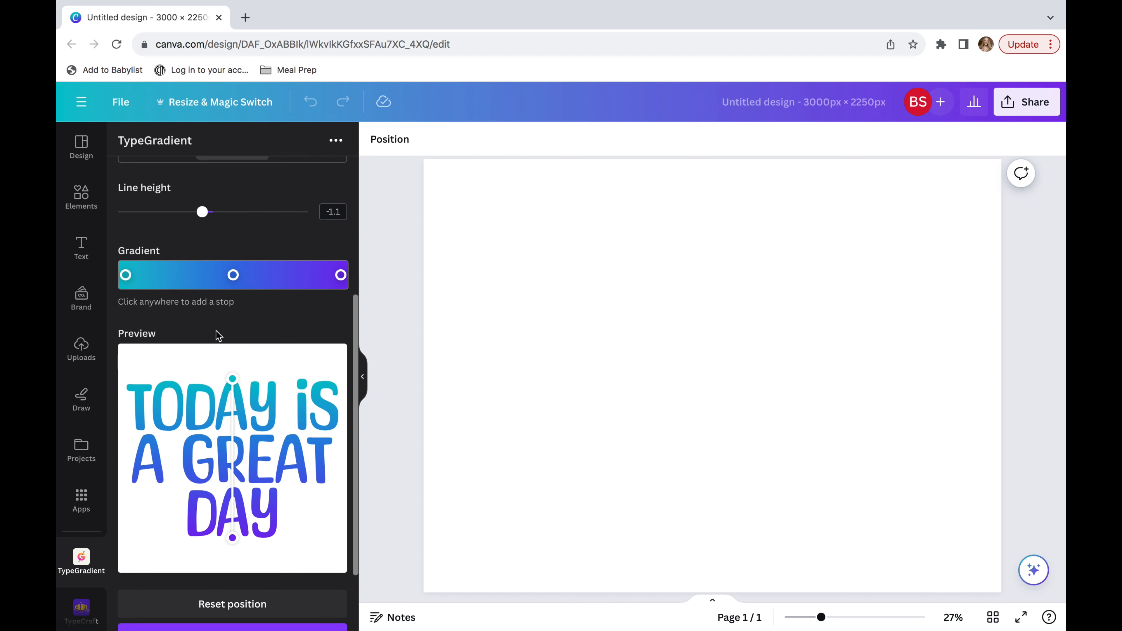
# Step: Recolour the first gradient stop to soft pink #ff96fb in the colour picker
pyautogui.scroll(-3)
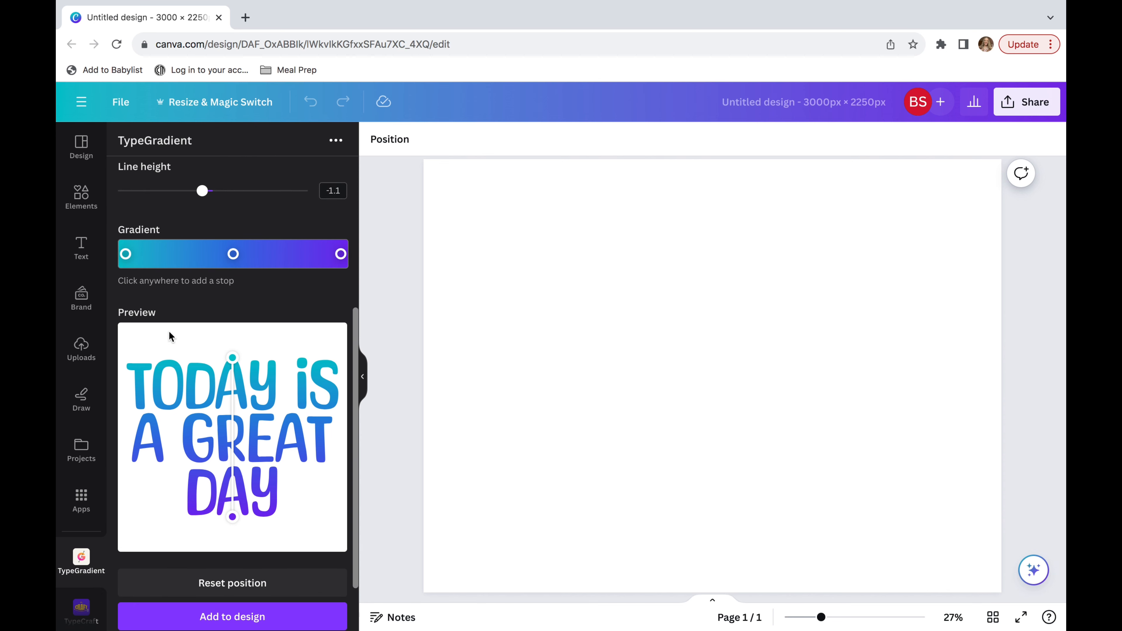
pyautogui.moveTo(232, 255)
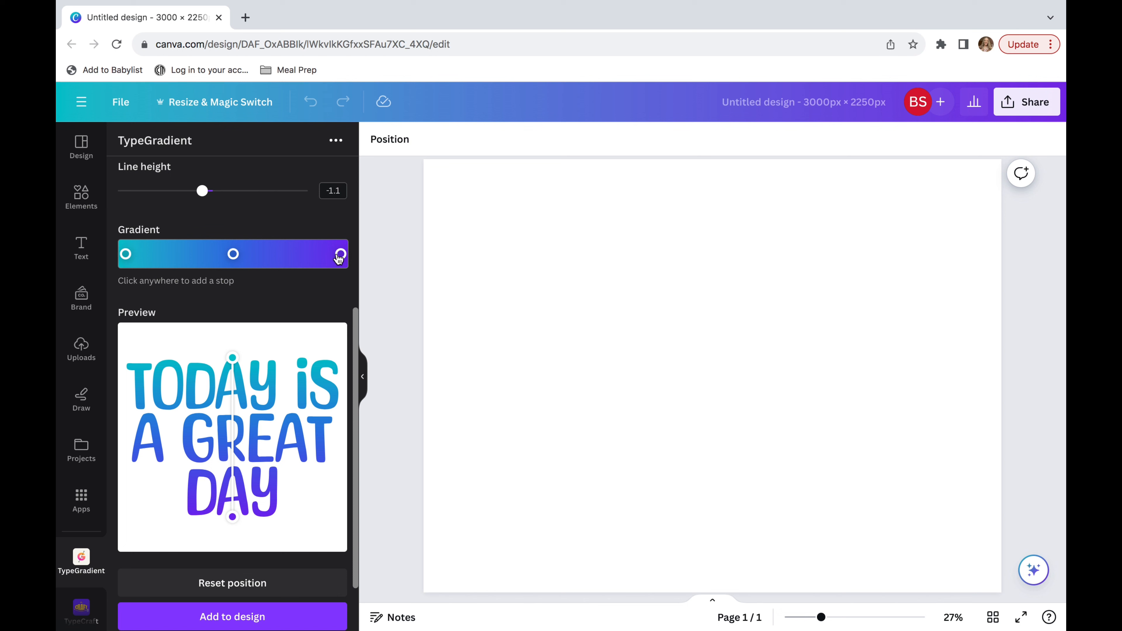
pyautogui.click(126, 254)
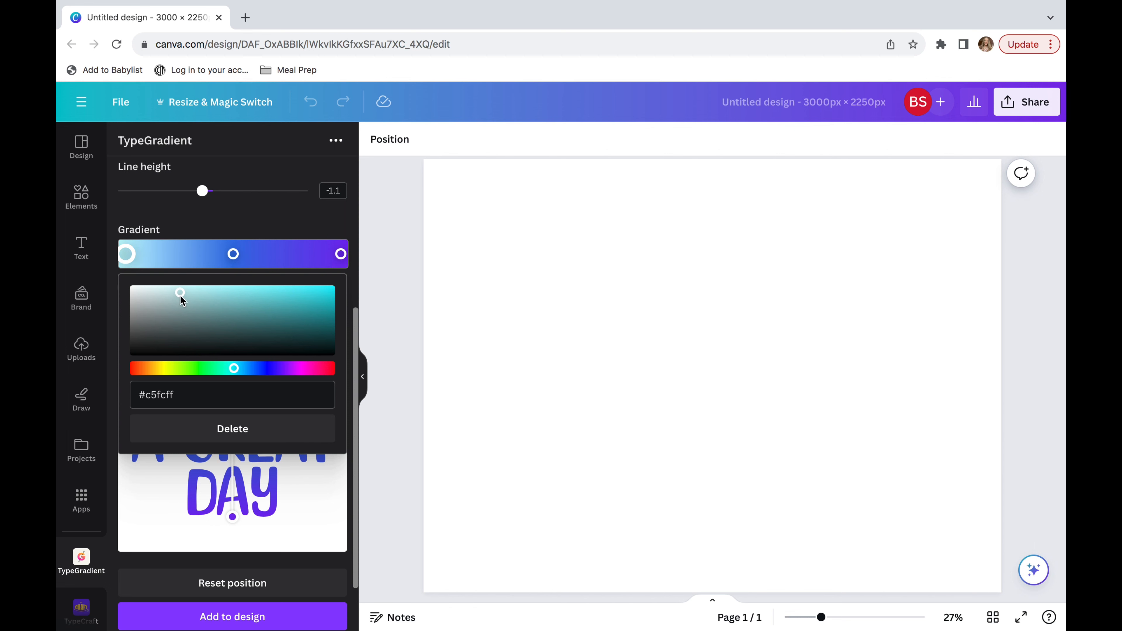
pyautogui.moveTo(233, 368); pyautogui.dragTo(297, 368)
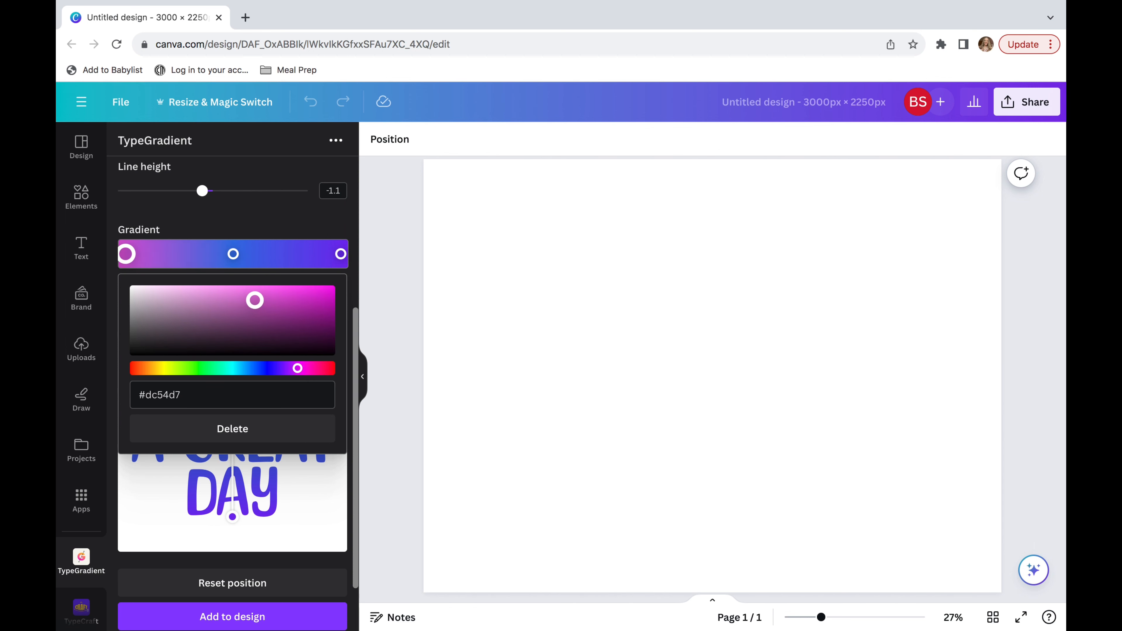
pyautogui.moveTo(254, 300); pyautogui.dragTo(215, 292)
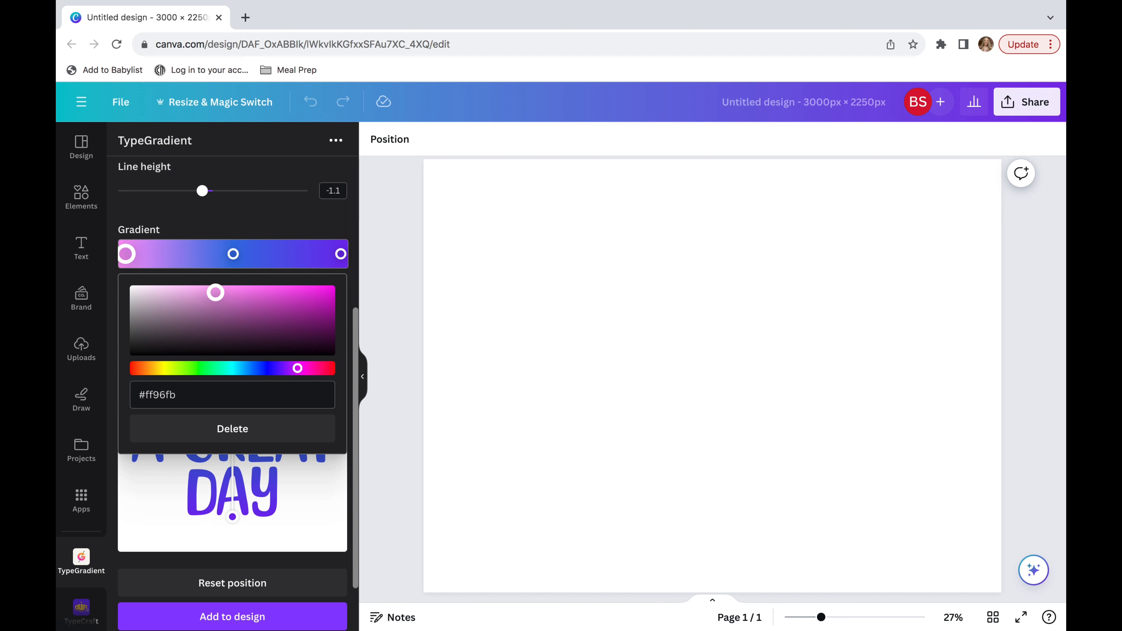
pyautogui.moveTo(297, 367); pyautogui.dragTo(300, 367)
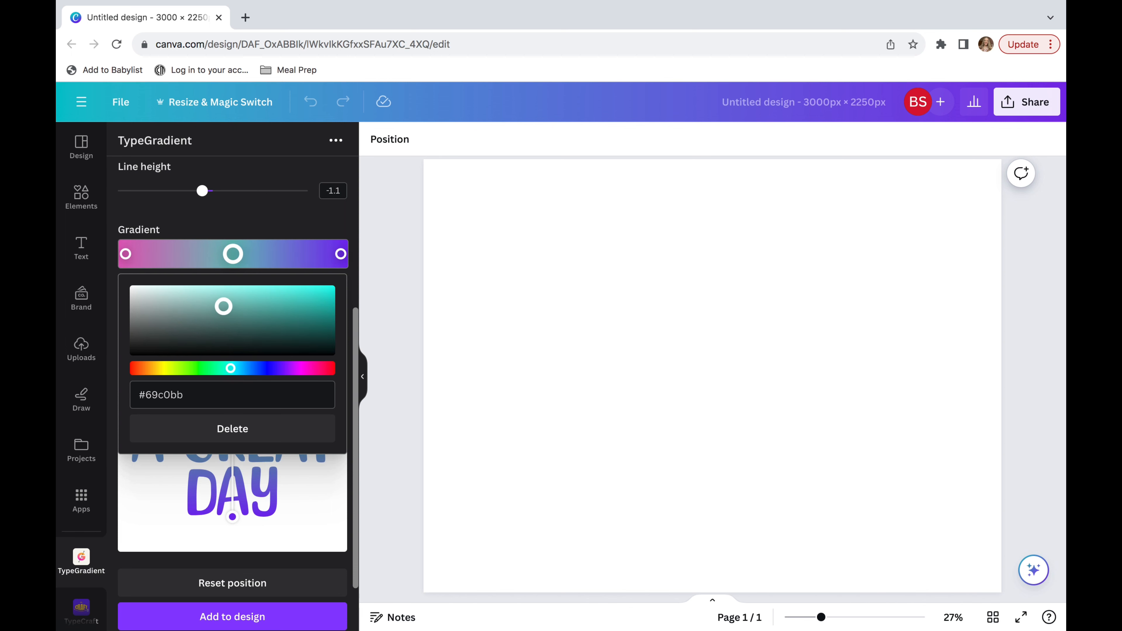
# Step: Add a fourth stop at the gradient's end set to deep blue #2c10d9
pyautogui.click(220, 300)
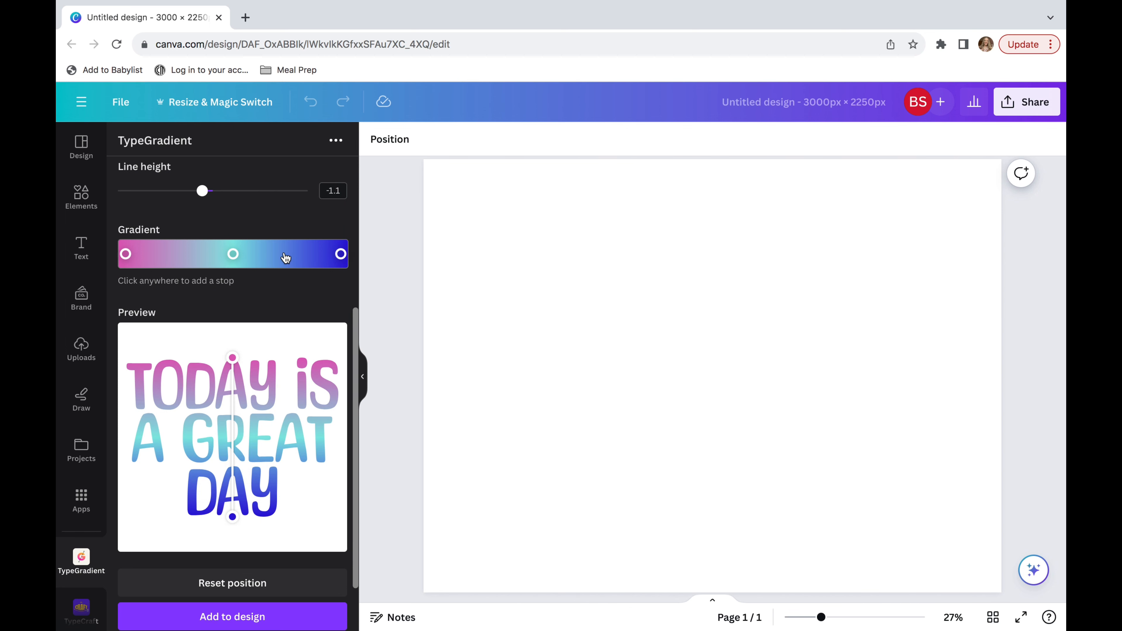
pyautogui.click(285, 254)
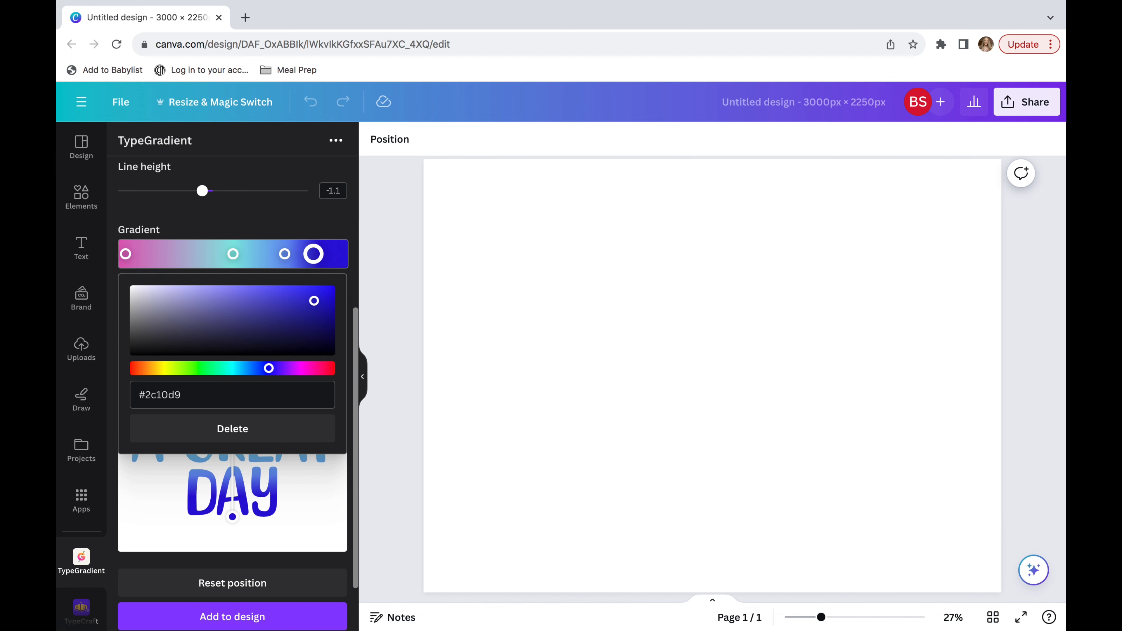
pyautogui.moveTo(313, 254); pyautogui.dragTo(303, 255)
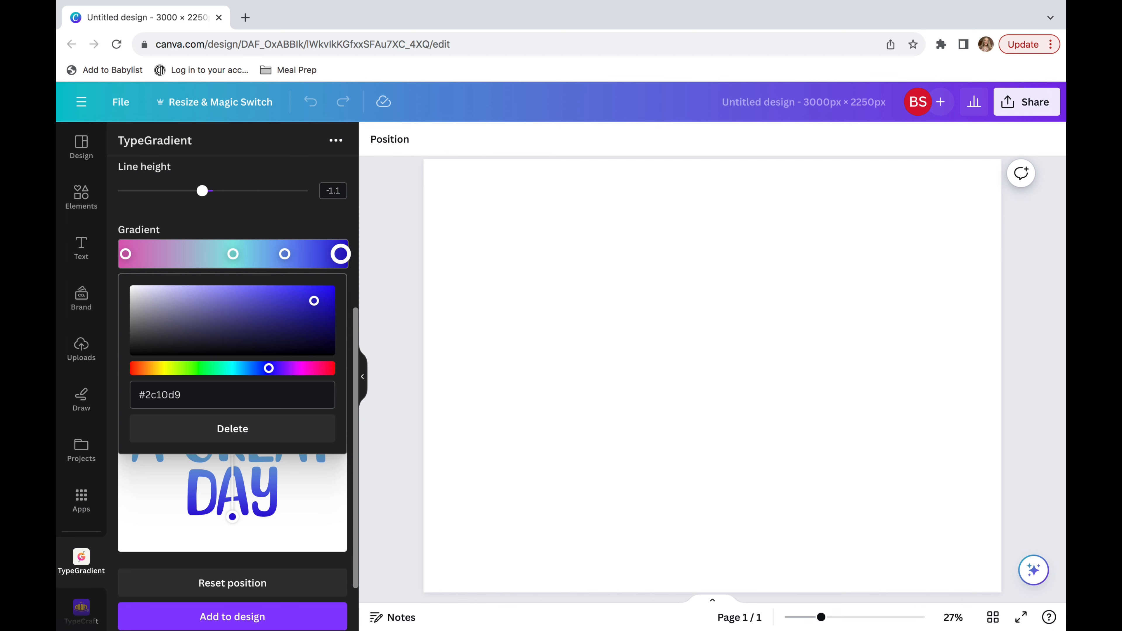
pyautogui.click(284, 255)
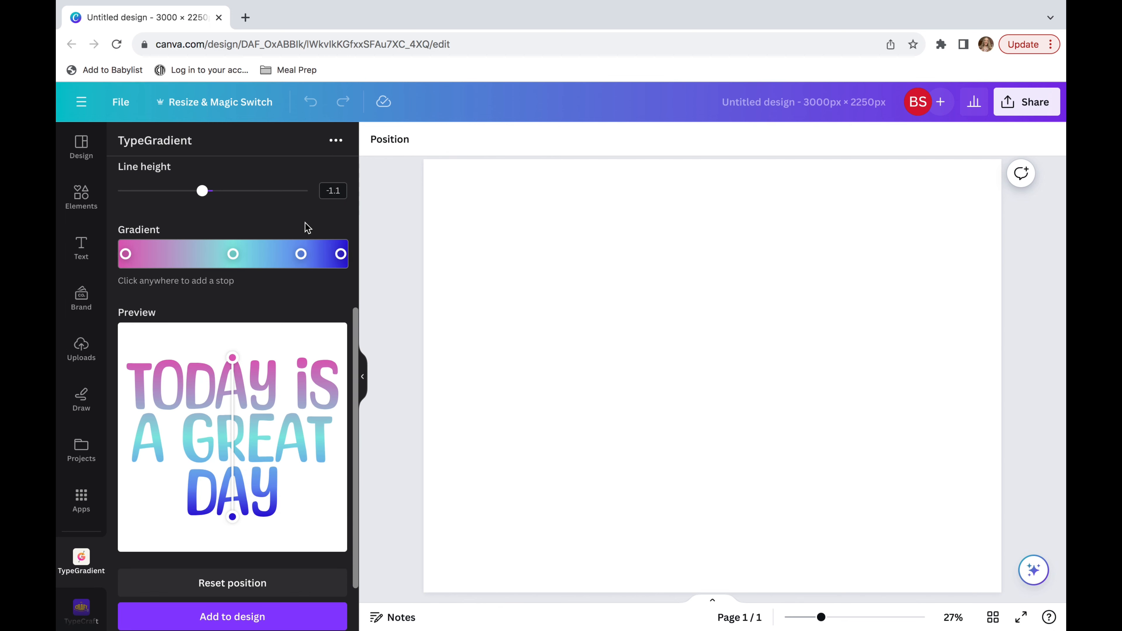
pyautogui.moveTo(252, 318)
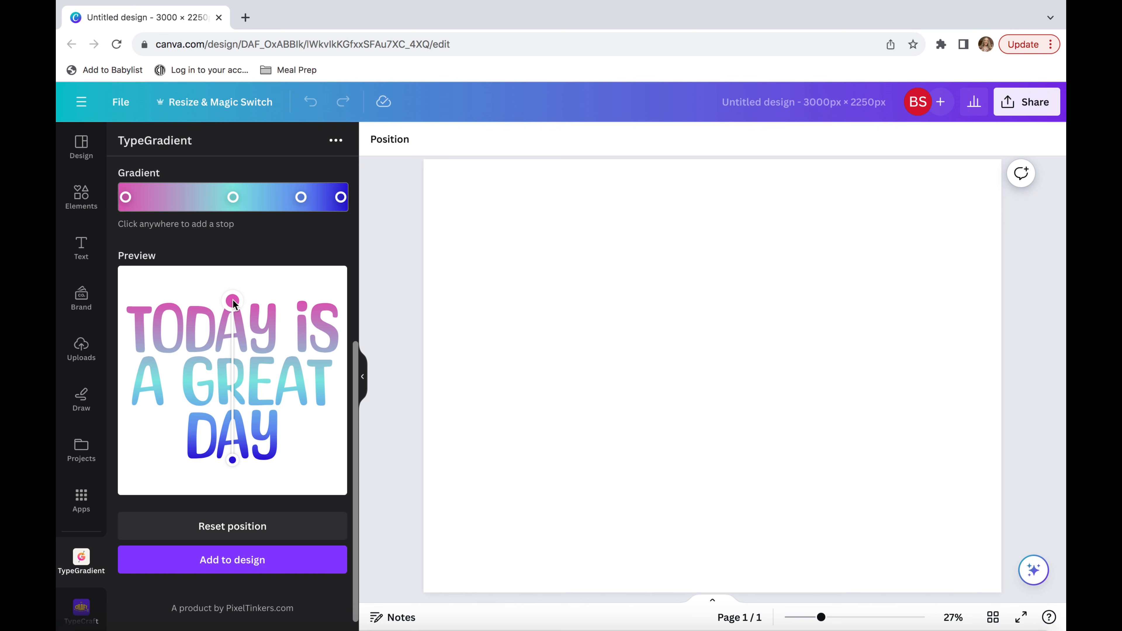
# Step: Drag the preview handles to re-angle the gradient vertically, pink on top and DAY light blue
pyautogui.moveTo(232, 299); pyautogui.dragTo(179, 351)
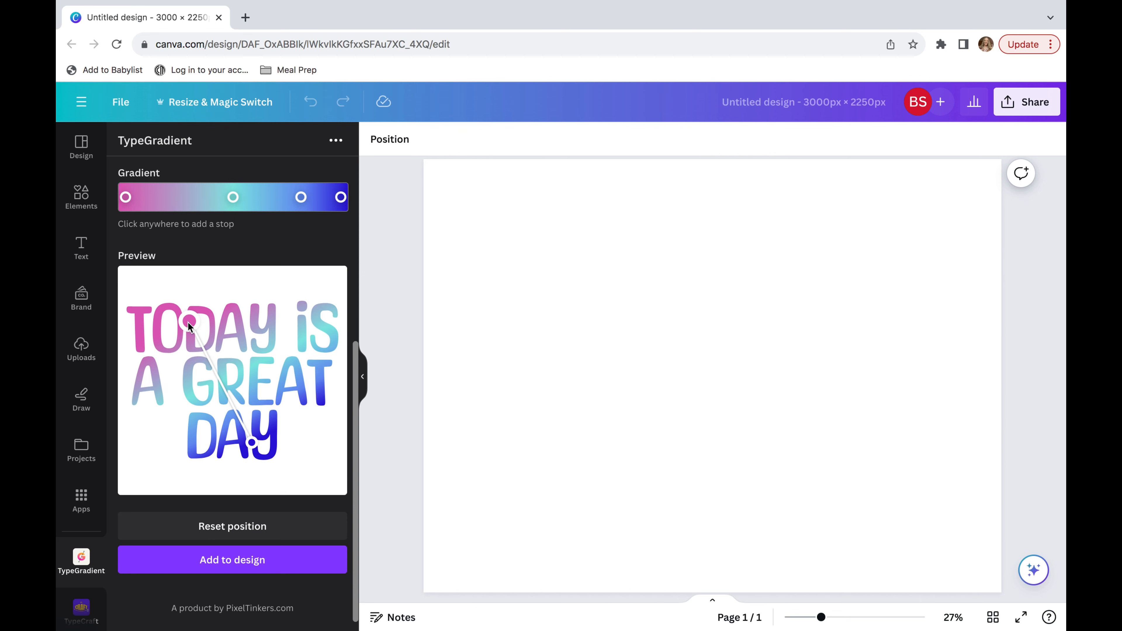
pyautogui.moveTo(193, 326); pyautogui.dragTo(172, 340)
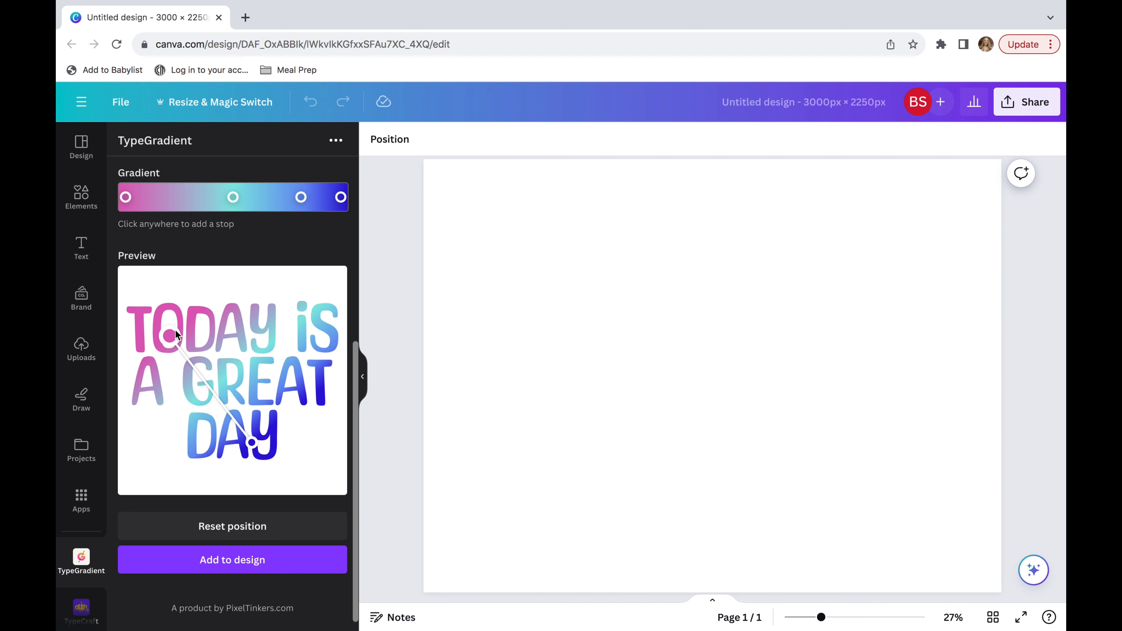
pyautogui.moveTo(177, 337); pyautogui.dragTo(253, 449)
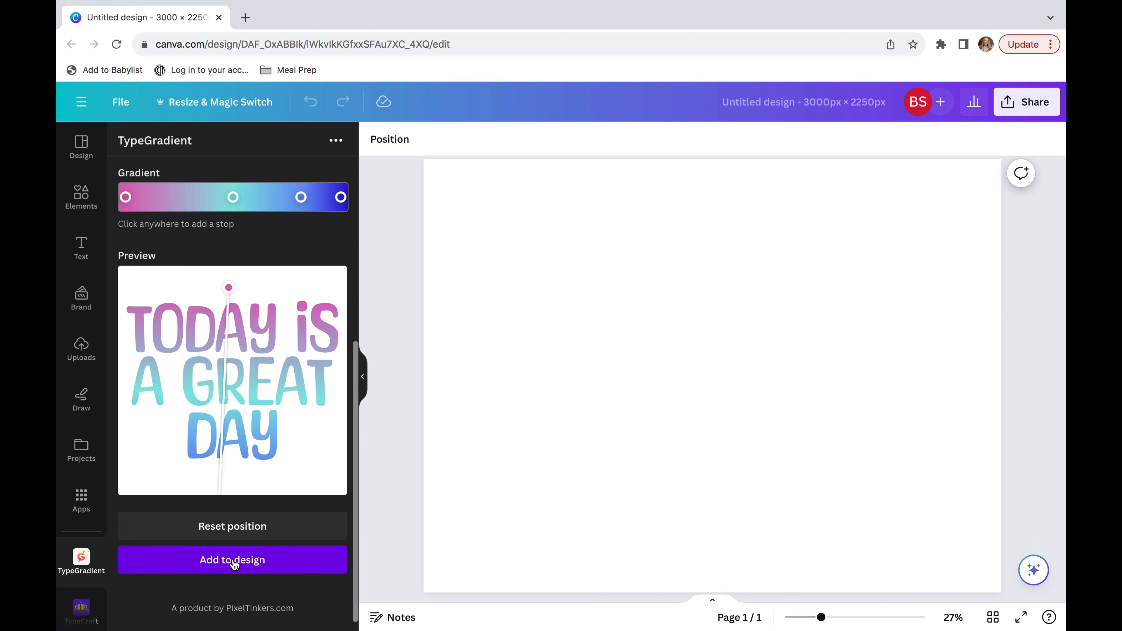
# Step: Add the gradient text to the page, enlarge it and nudge it toward centre
pyautogui.click(232, 560)
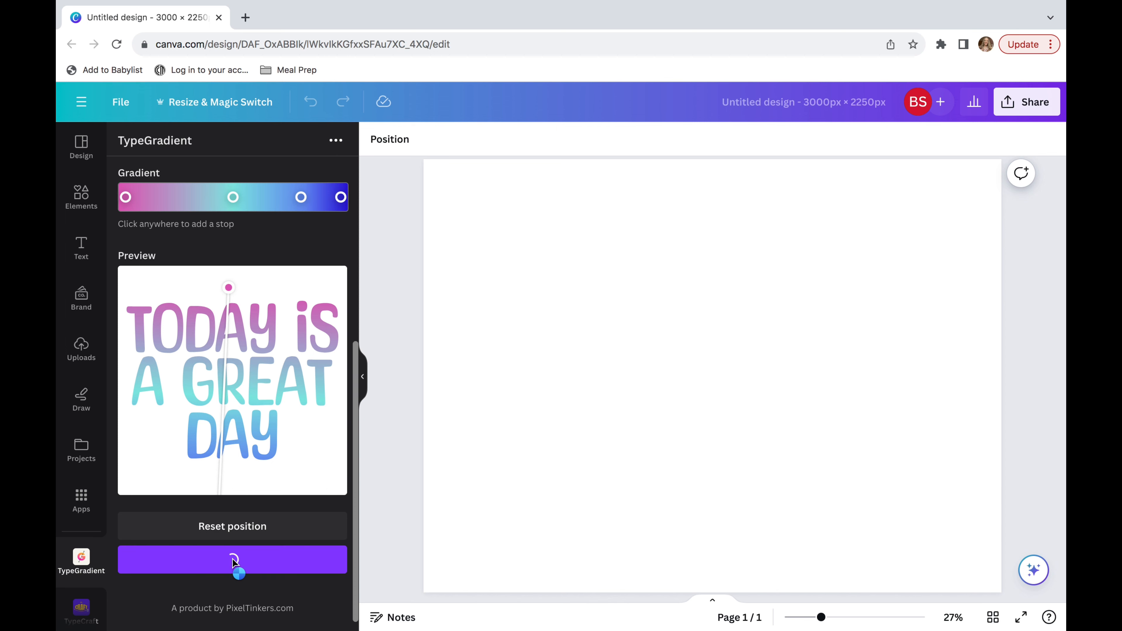
pyautogui.click(232, 560)
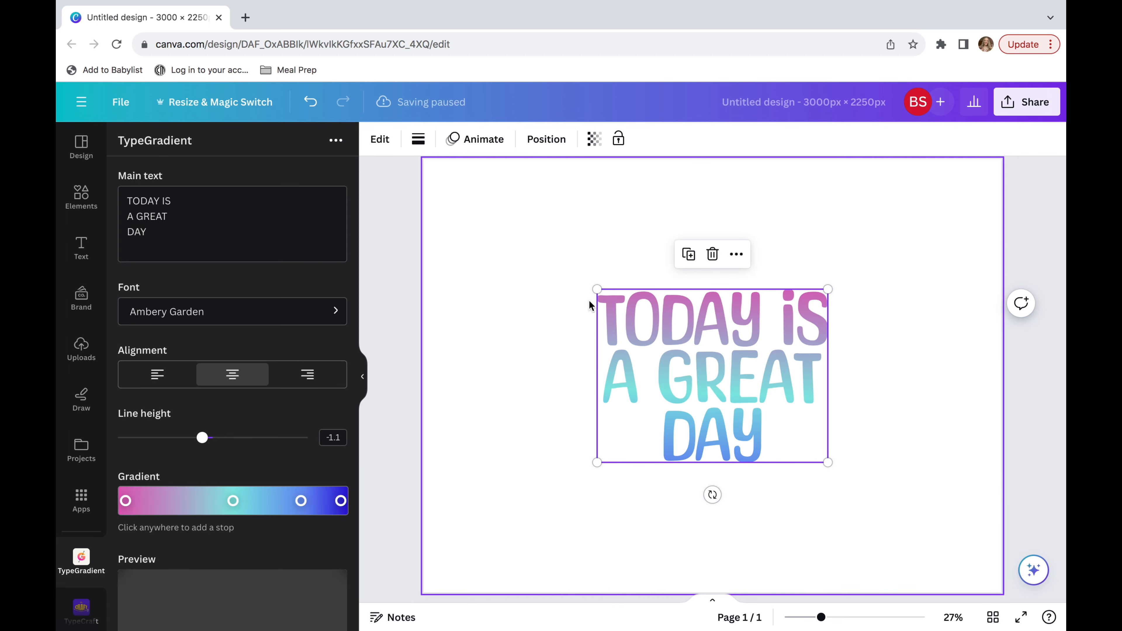
pyautogui.moveTo(712, 376); pyautogui.dragTo(641, 323)
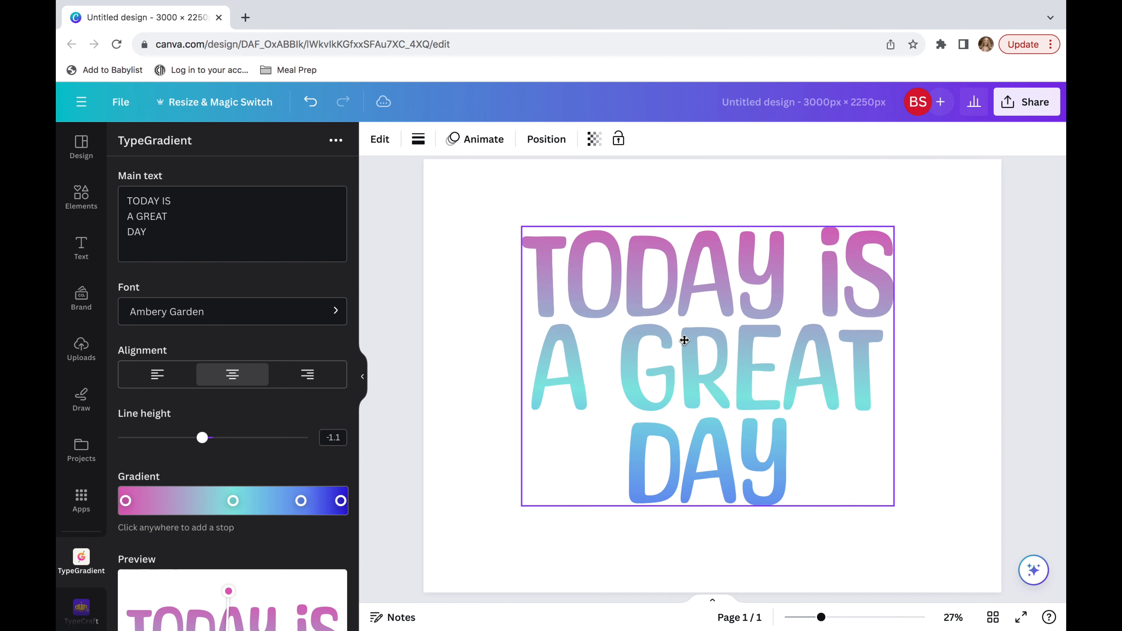
pyautogui.moveTo(683, 340); pyautogui.dragTo(666, 337)
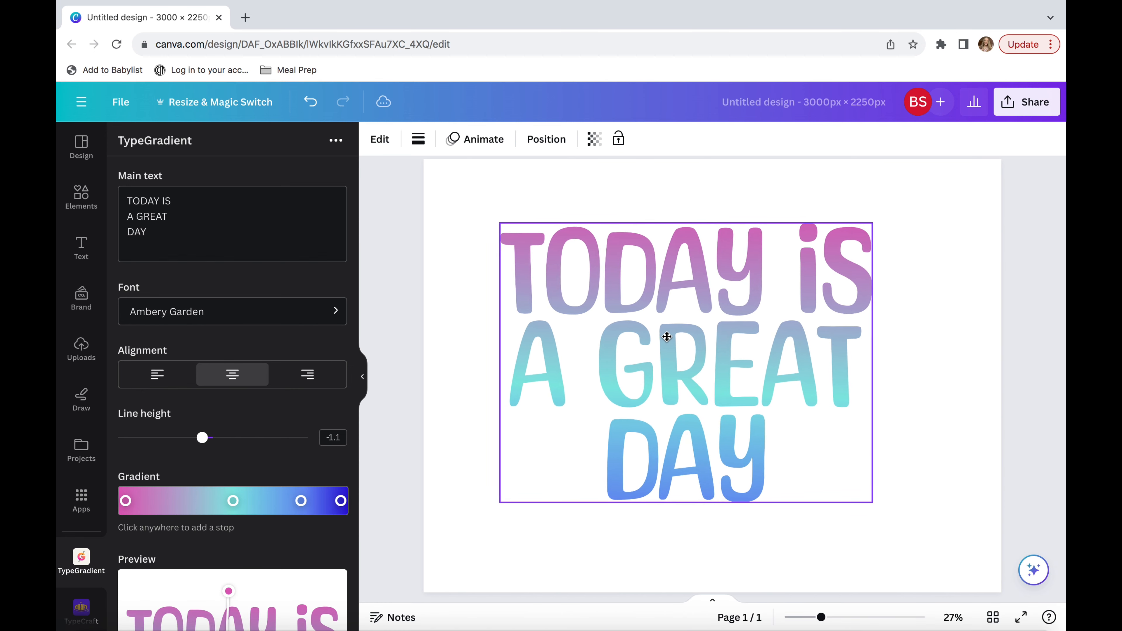
# Step: Select the placed text and apply Update element to re-render its gradient
pyautogui.click(666, 337)
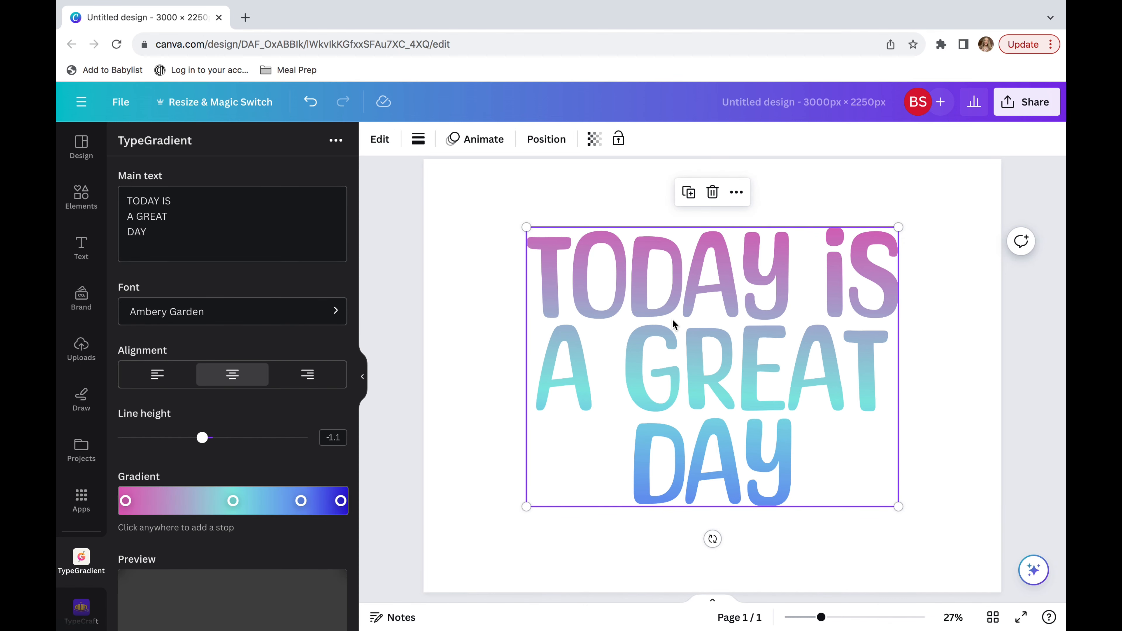
pyautogui.scroll(-3)
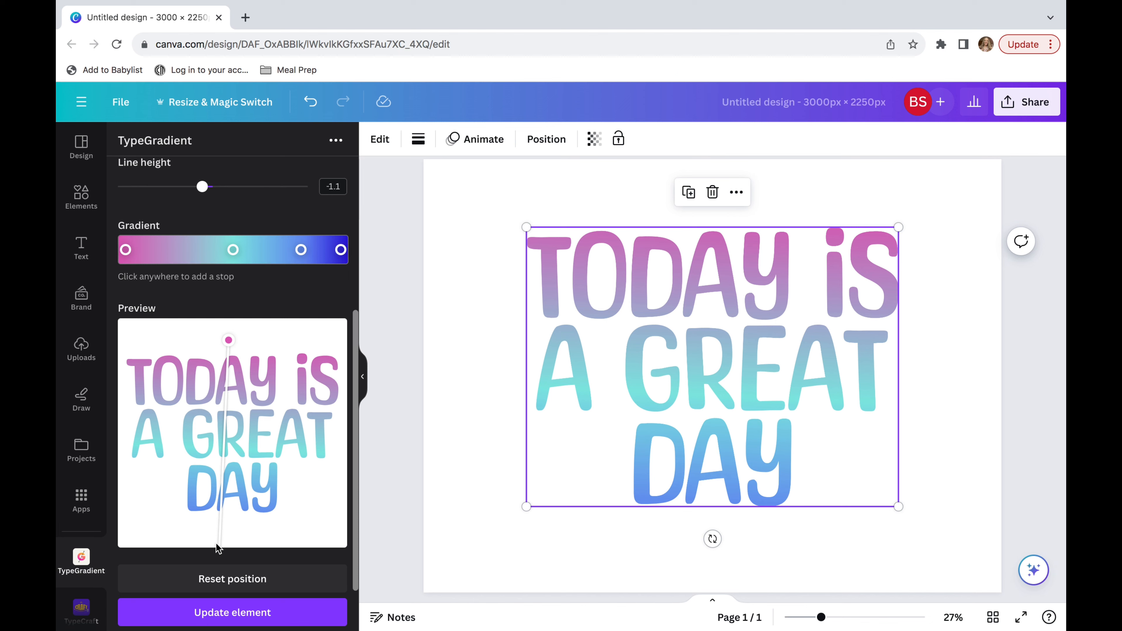
pyautogui.scroll(-3)
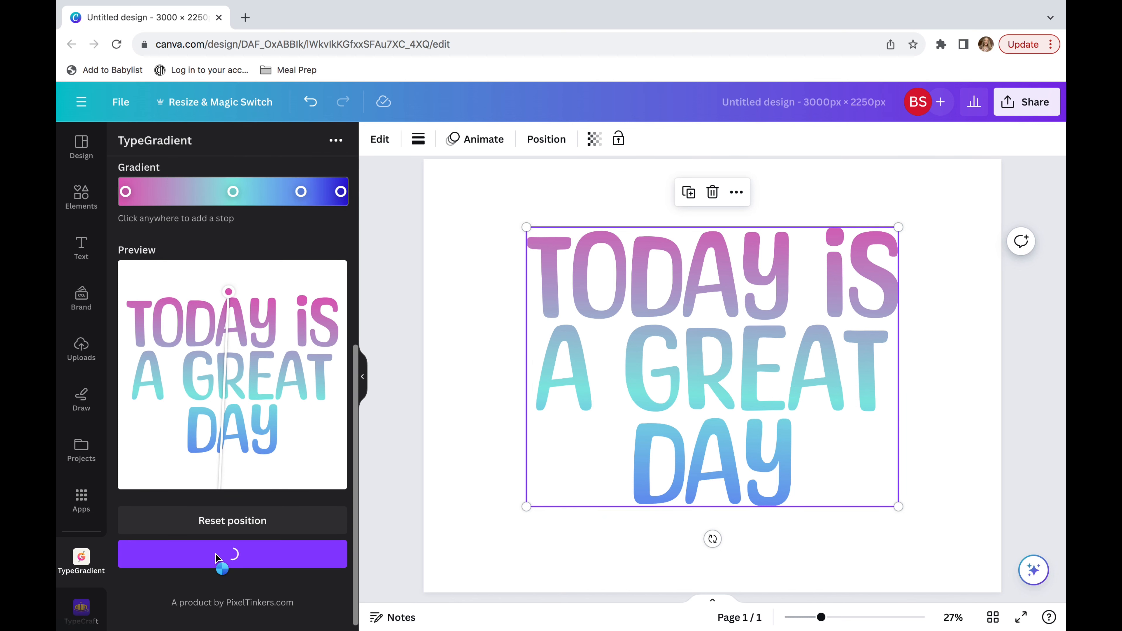
pyautogui.click(232, 554)
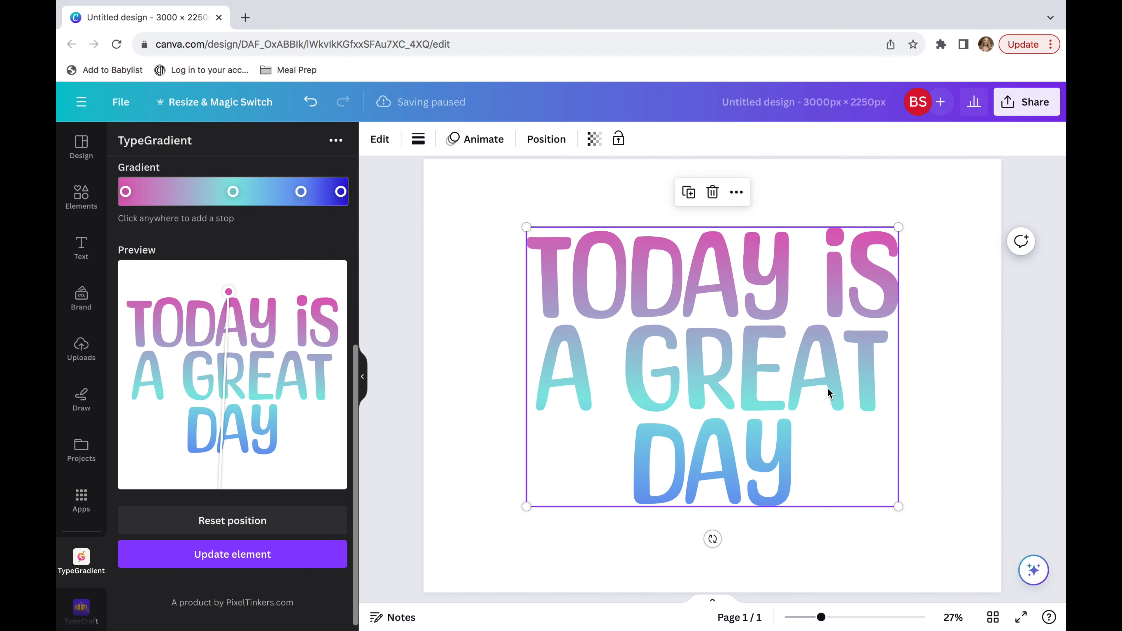